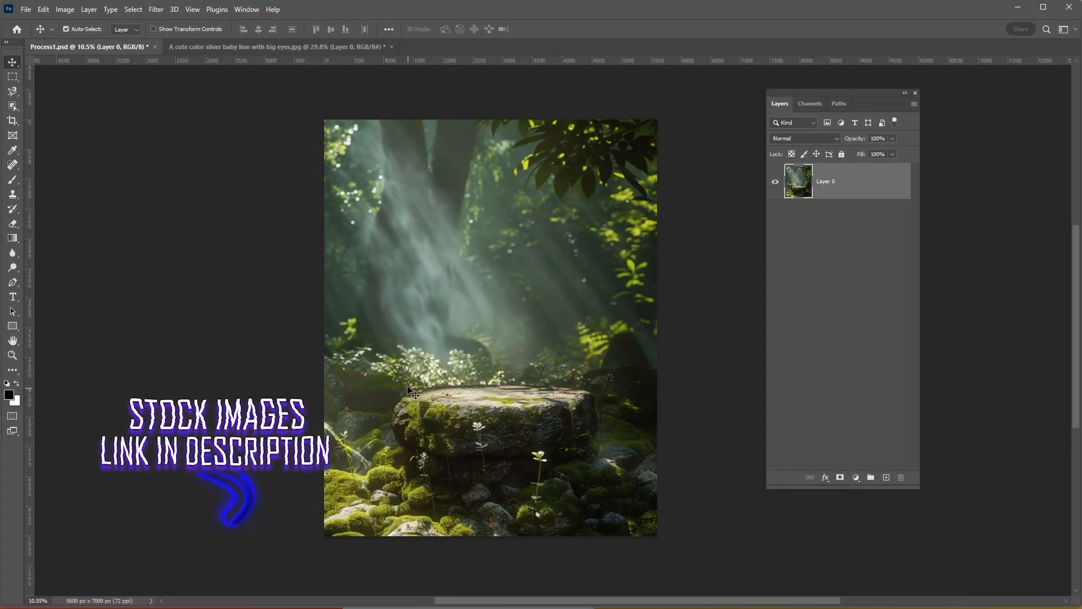
Step: Switch to the cartoon baby lion document
left_click(281, 46)
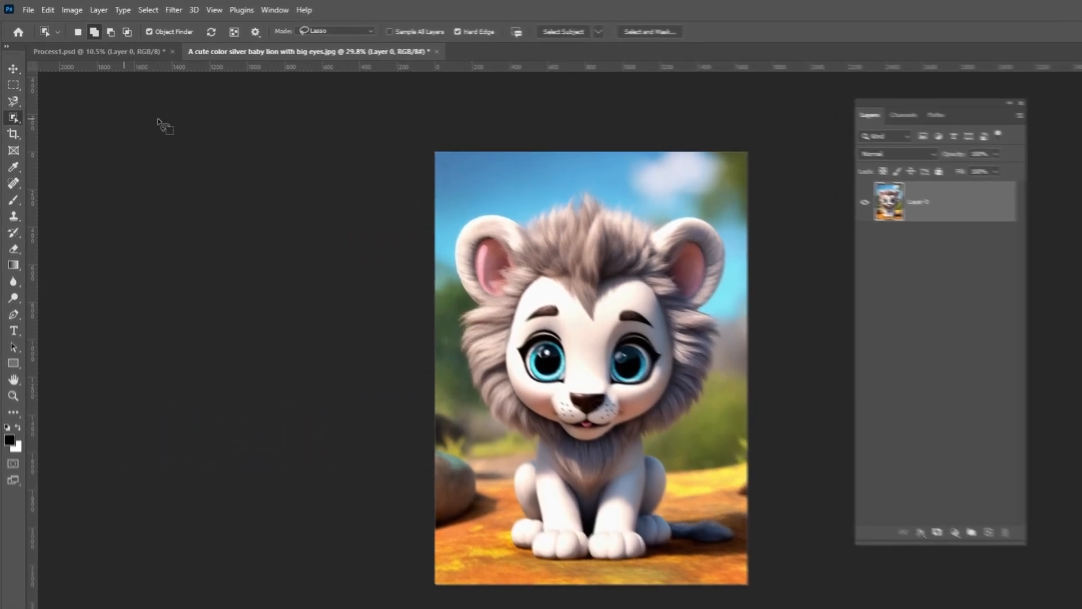
Step: Select the lion using Cloud-processed Select Subject, then refine the wispy mane edges
left_click(750, 38)
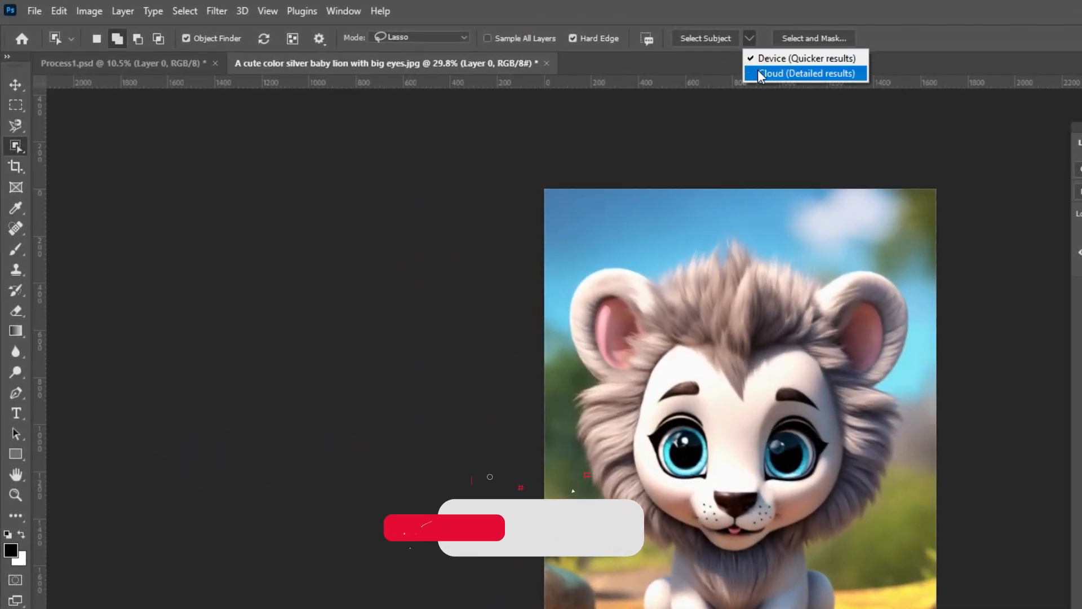
left_click(815, 74)
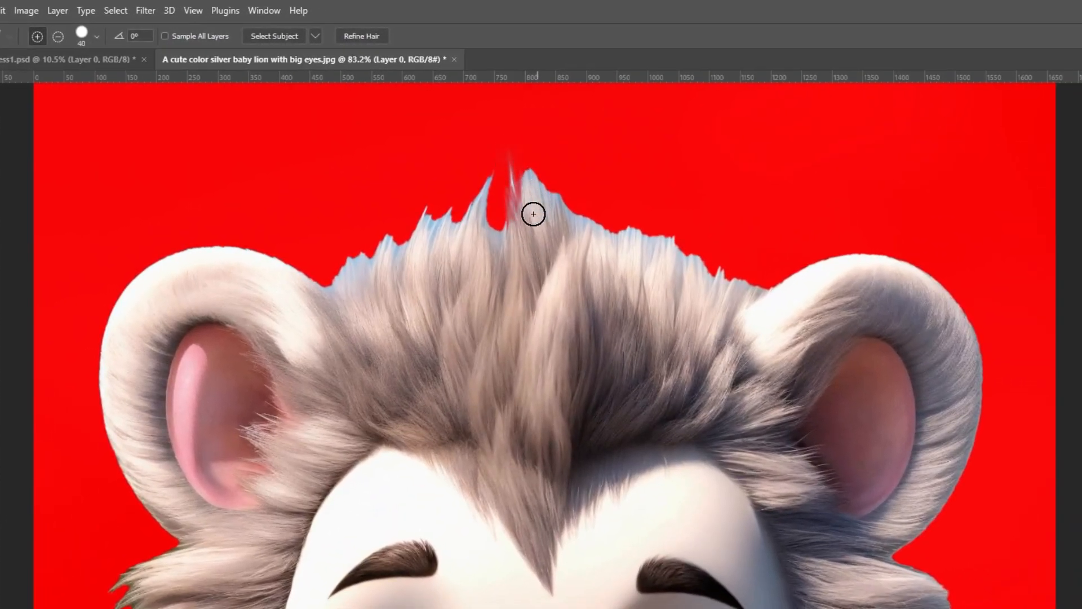
left_click_drag(533, 213, 445, 203)
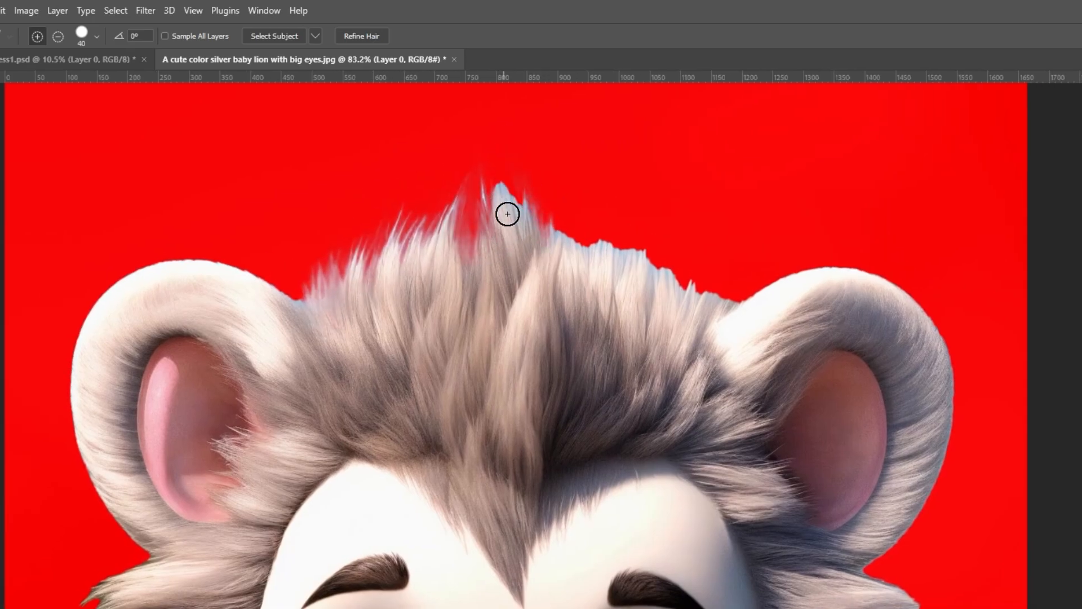
left_click_drag(508, 214, 609, 266)
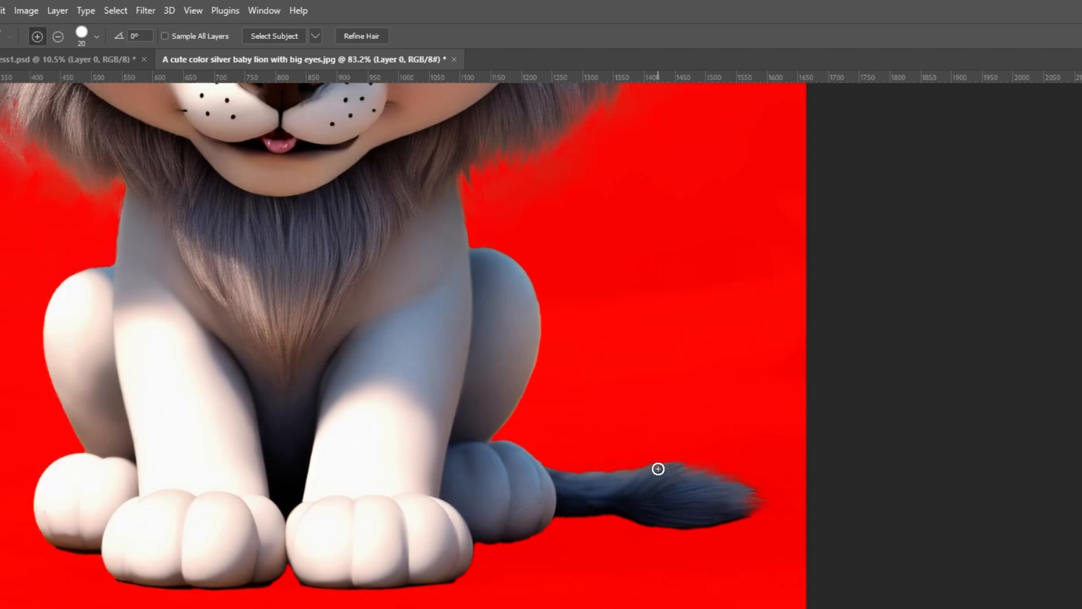
Step: Decontaminate the edge colours and output the lion to a new layer with mask
left_click(361, 35)
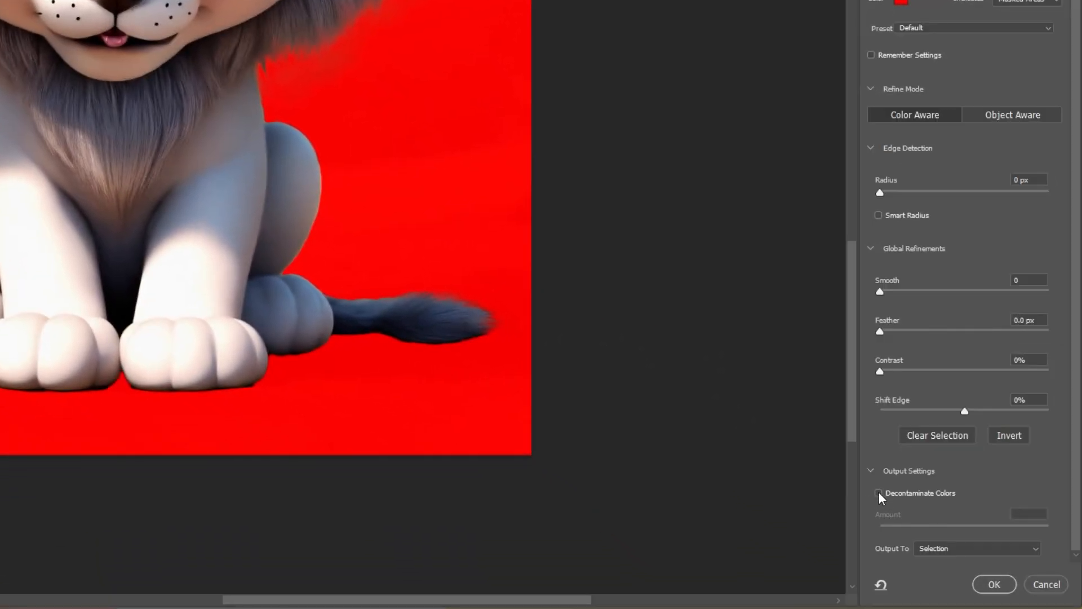
left_click(878, 493)
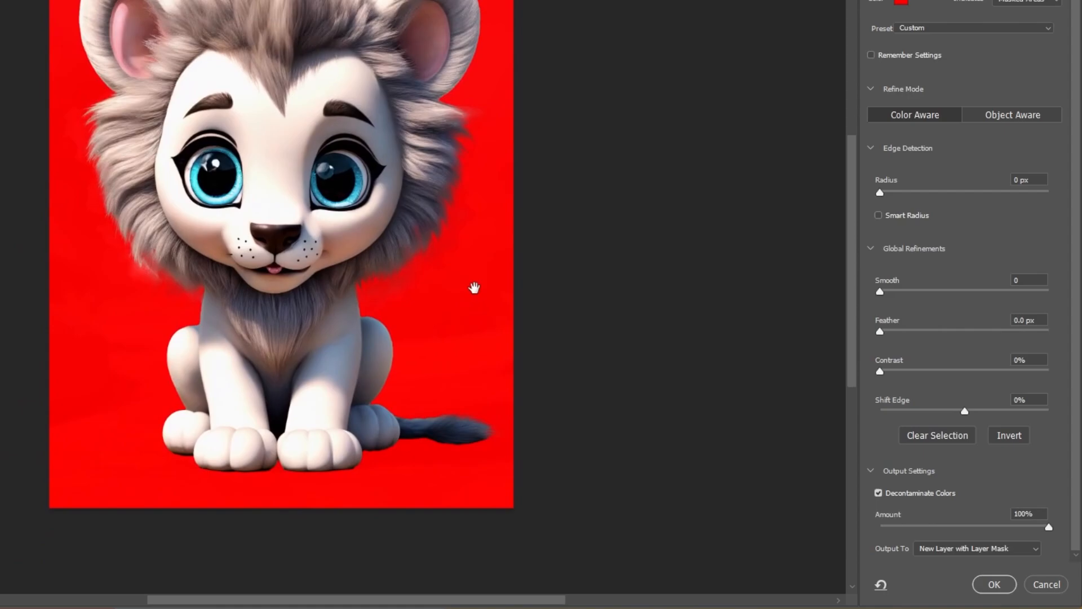
left_click(976, 548)
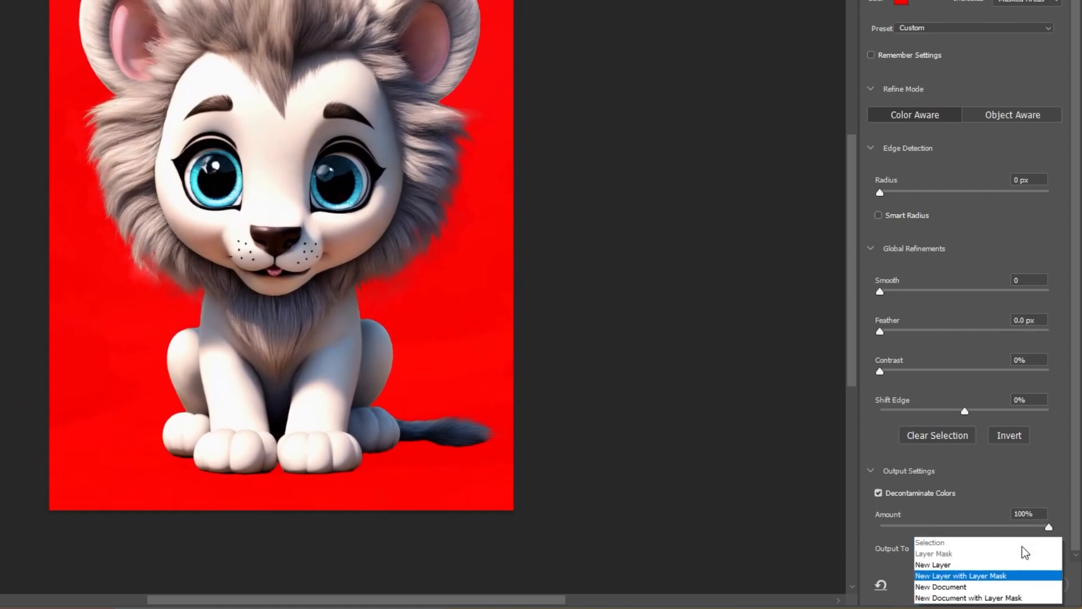
left_click(968, 575)
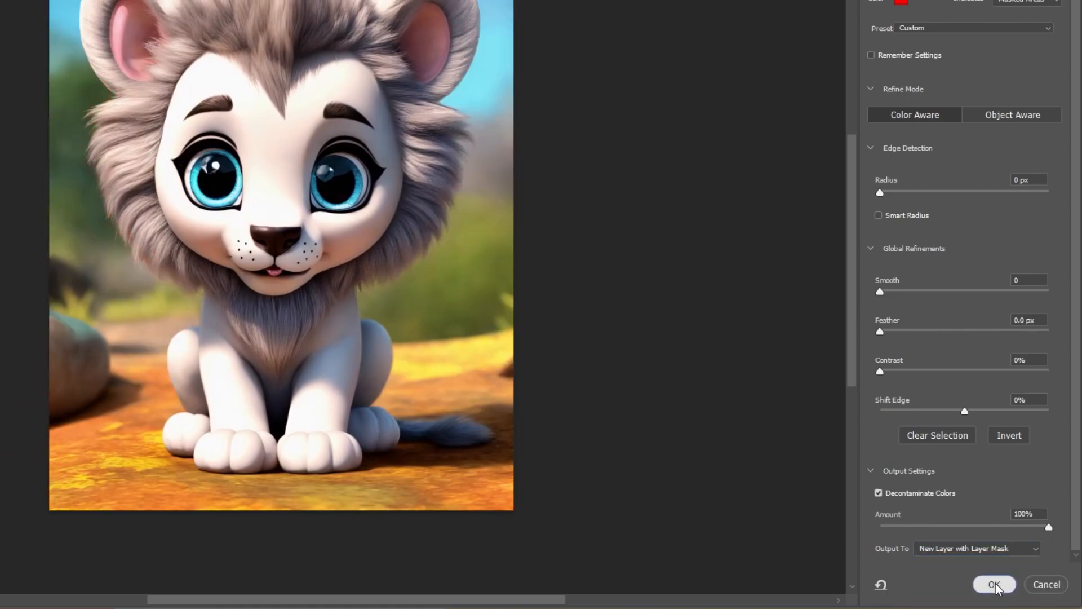
left_click(994, 585)
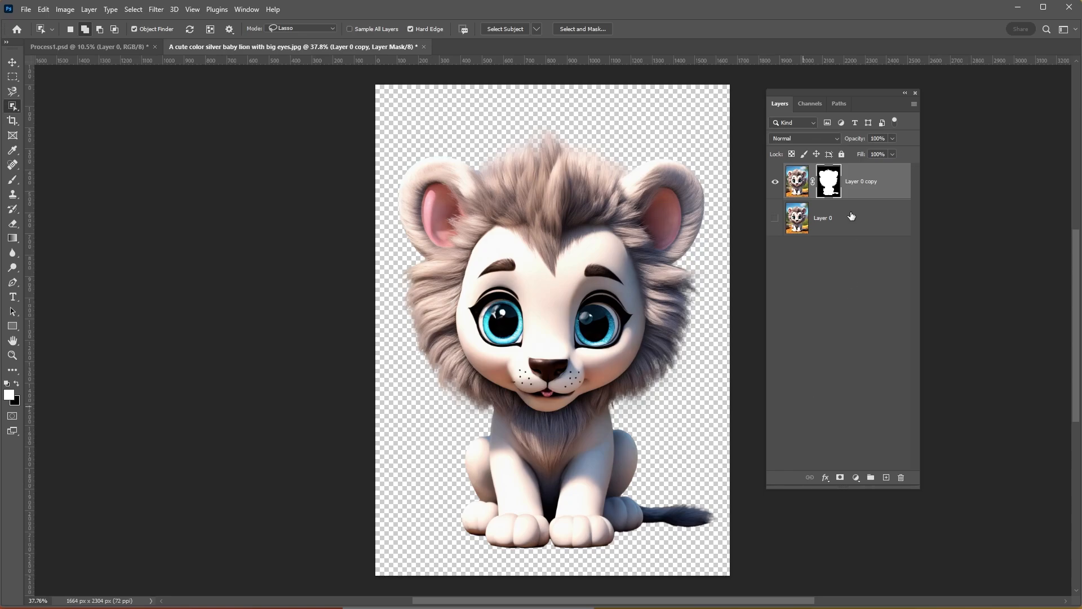
Step: Duplicate the lion layer into Process1.psd, then enlarge it and seat it on the rock
right_click(861, 181)
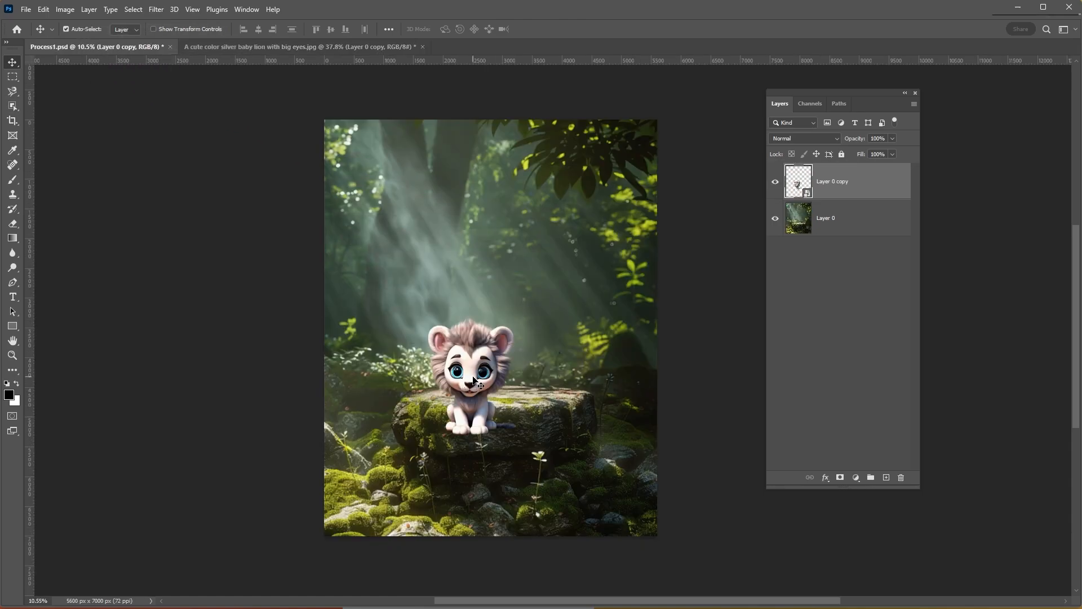
key("ctrl+t")
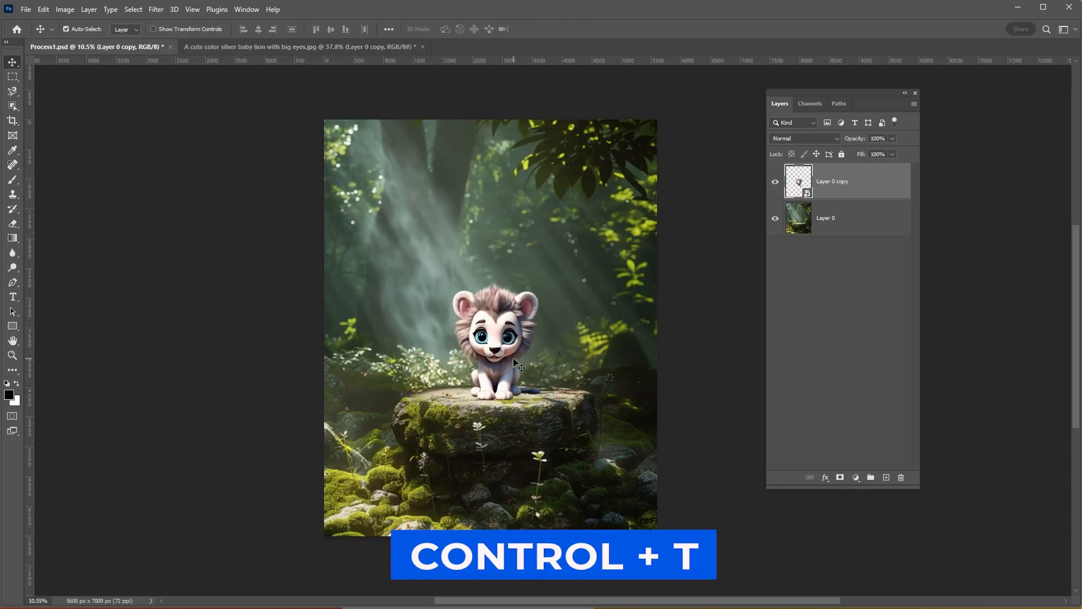
key("ctrl+t")
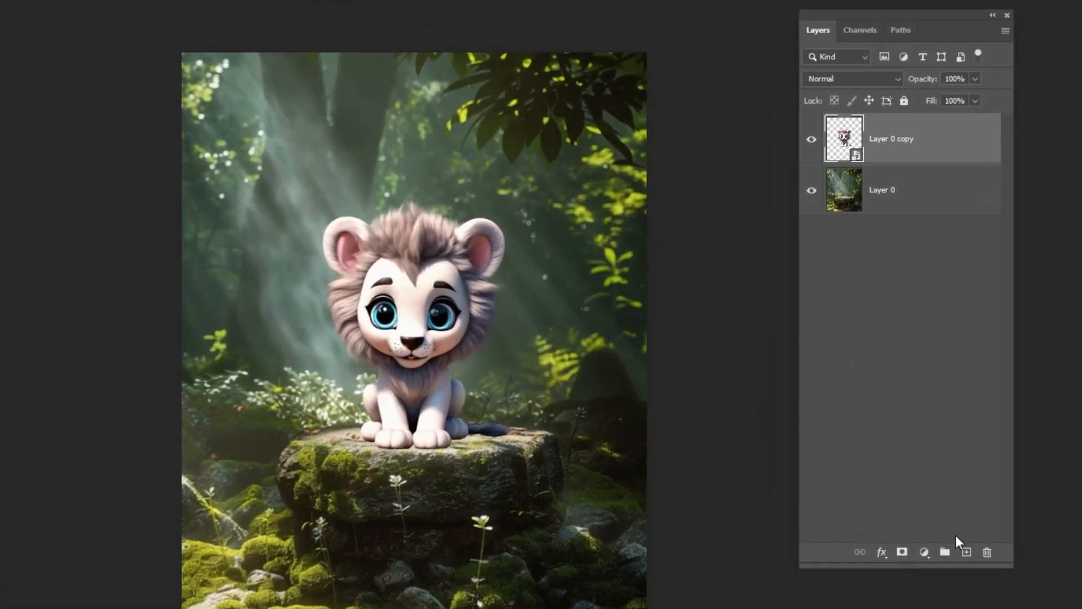
Step: Add Layer 1 below the lion and brush a black shadow stroke under its paws
left_click(883, 190)
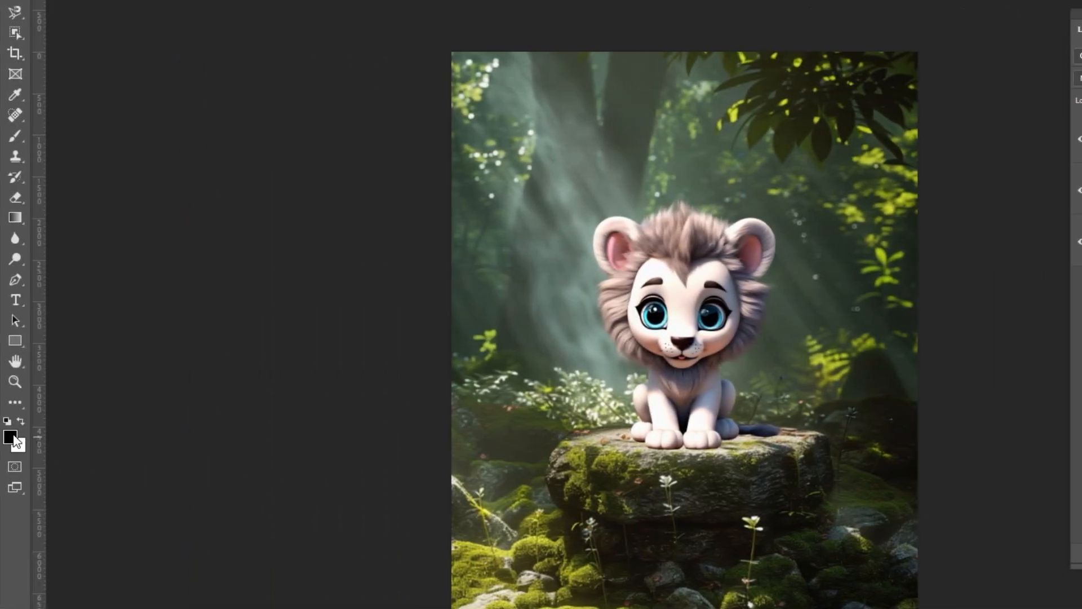
left_click(8, 437)
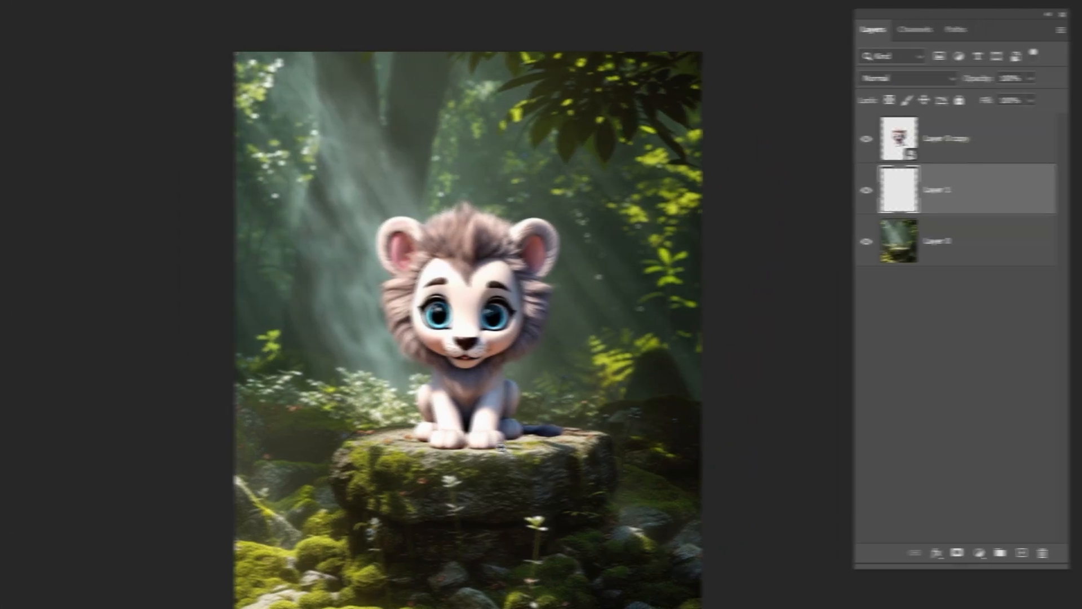
key("b")
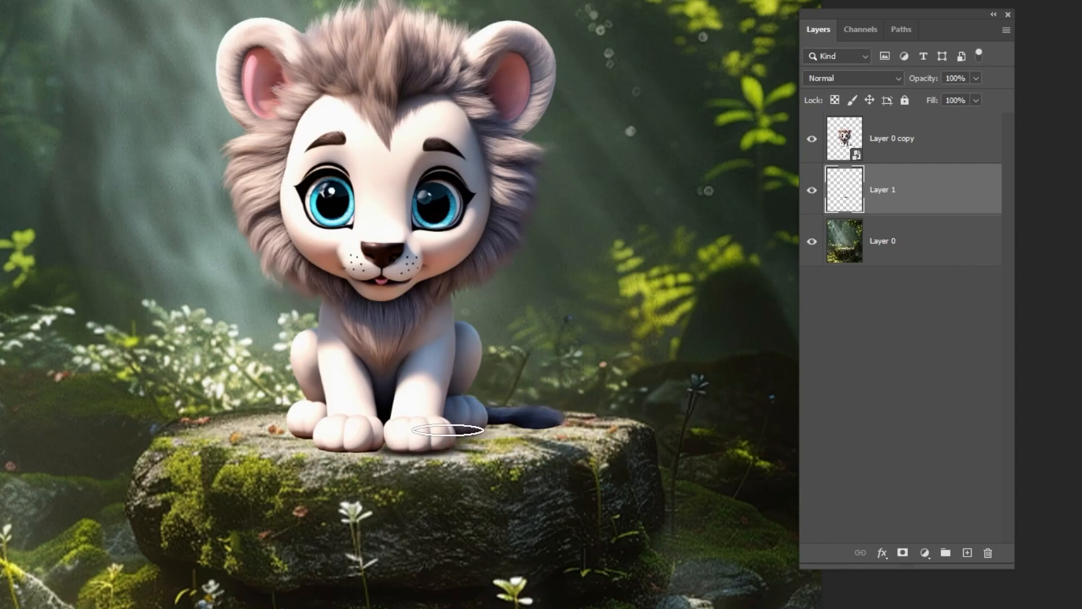
left_click_drag(447, 430, 371, 434)
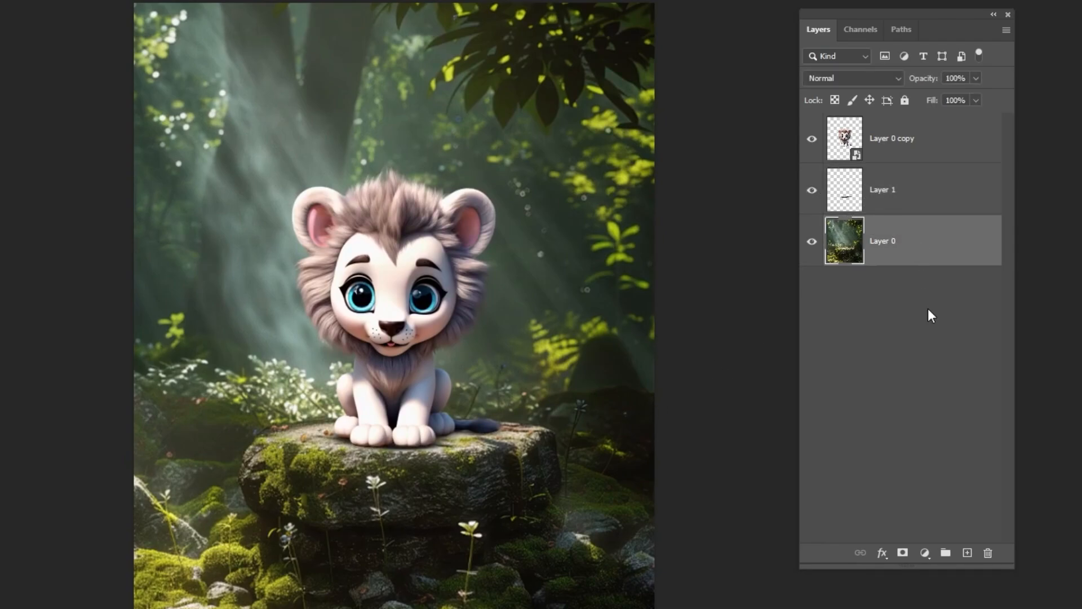
Step: Add a forest Exposure adjustment at −2.56, gamma 0.83, with an inverted black mask
left_click(925, 552)
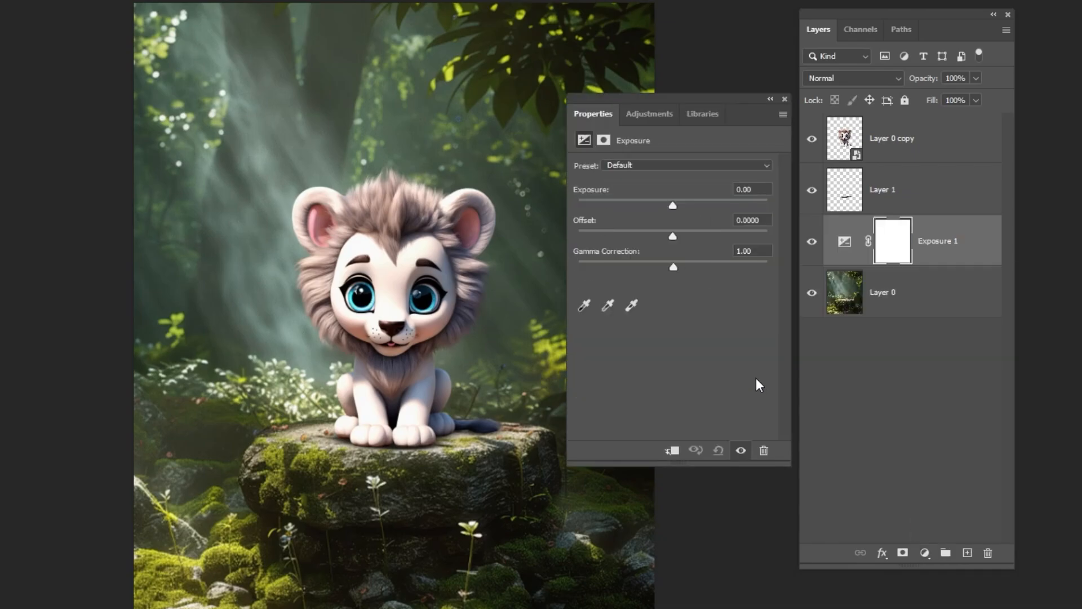
mouse_move(675, 209)
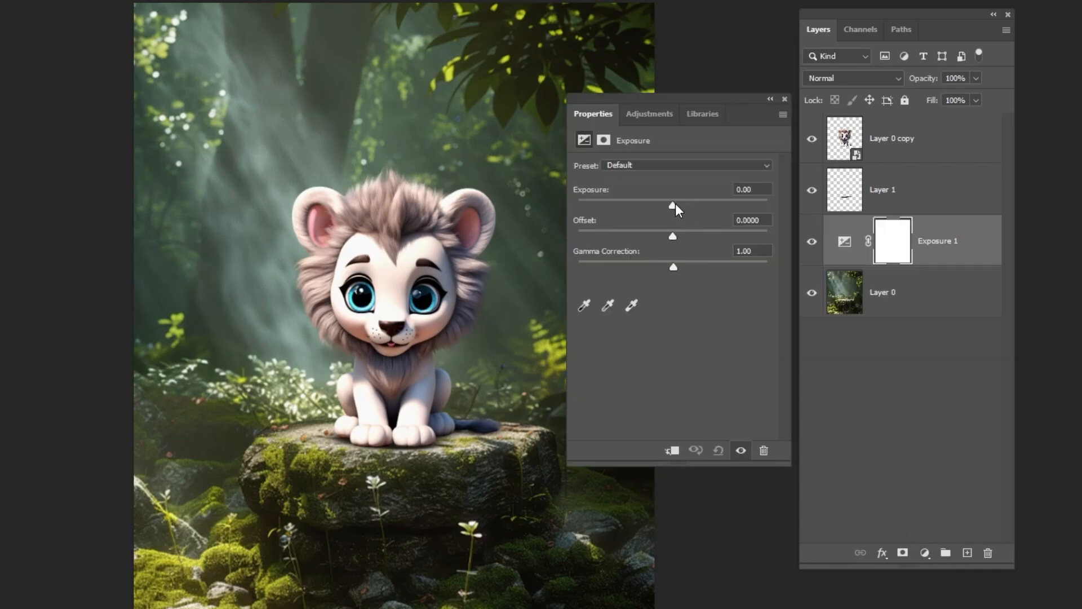
left_click_drag(672, 206, 647, 206)
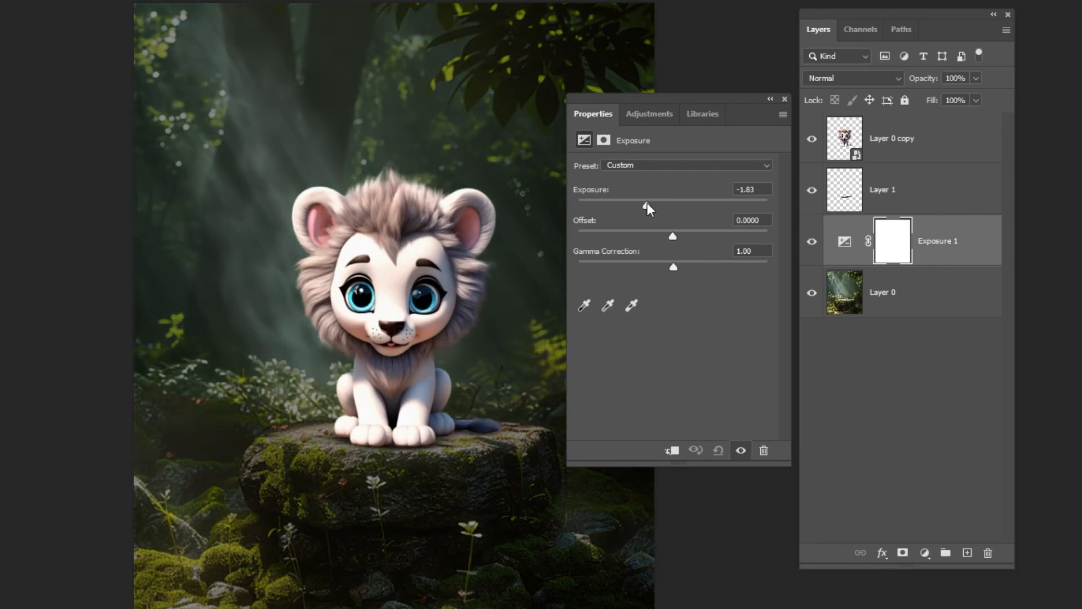
left_click_drag(667, 205, 636, 205)
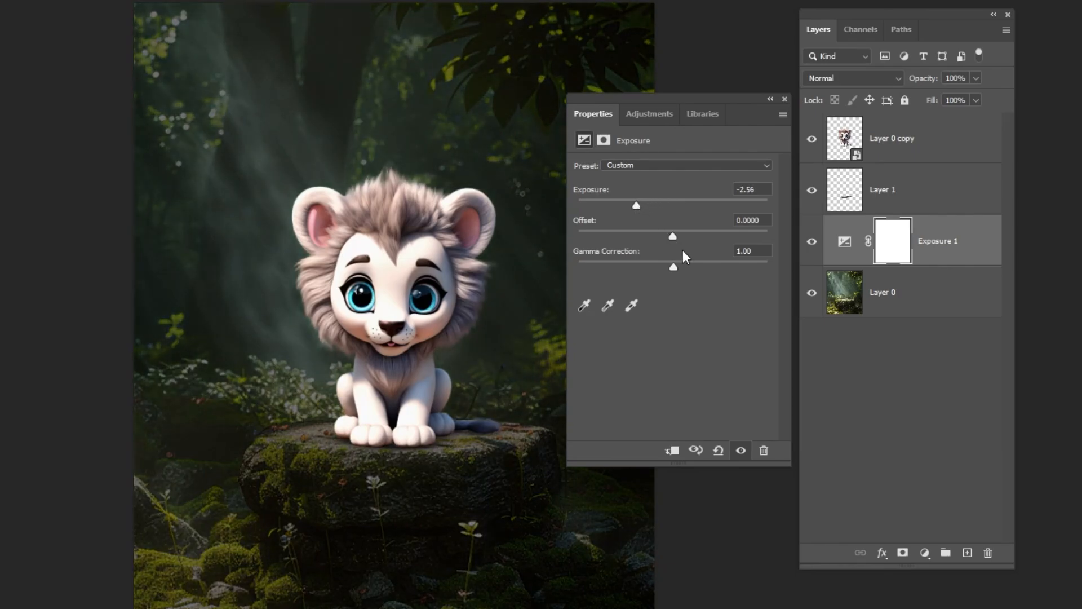
left_click_drag(673, 266, 679, 268)
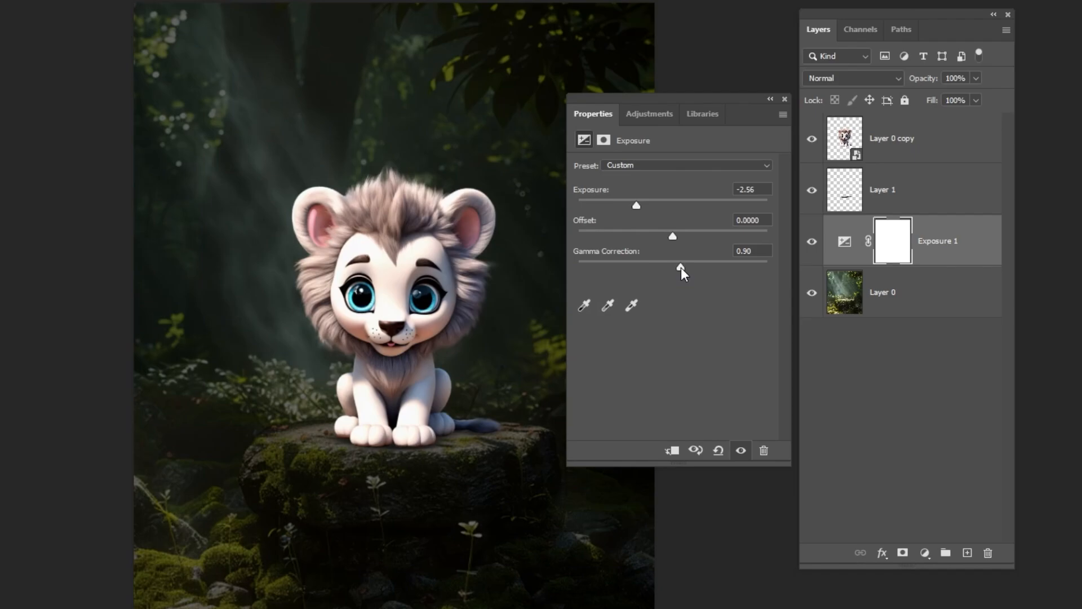
left_click_drag(680, 268, 685, 267)
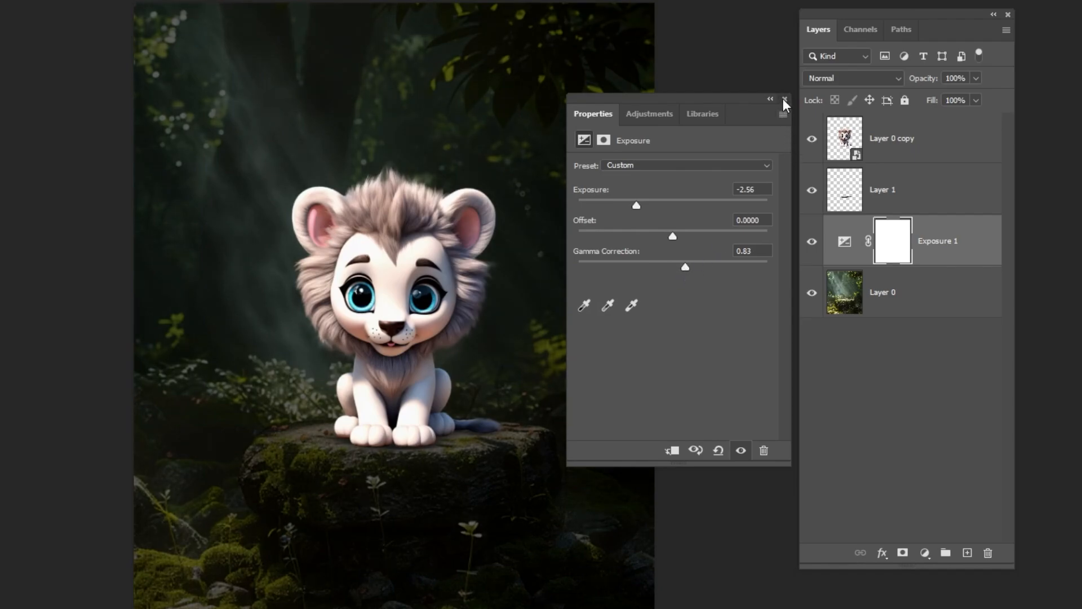
key("Ctrl+I")
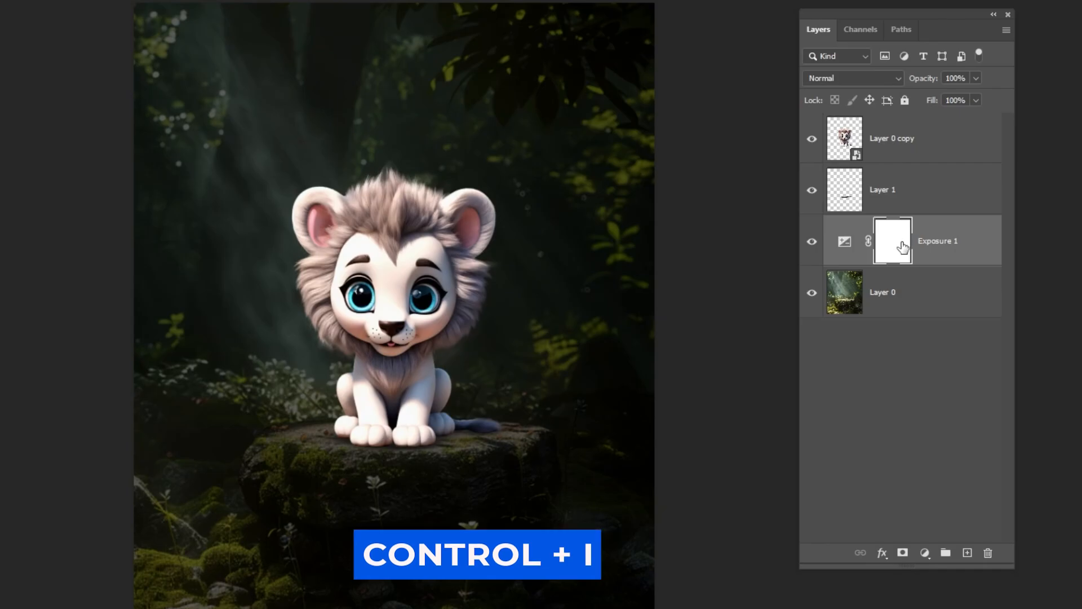
key("ctrl+i")
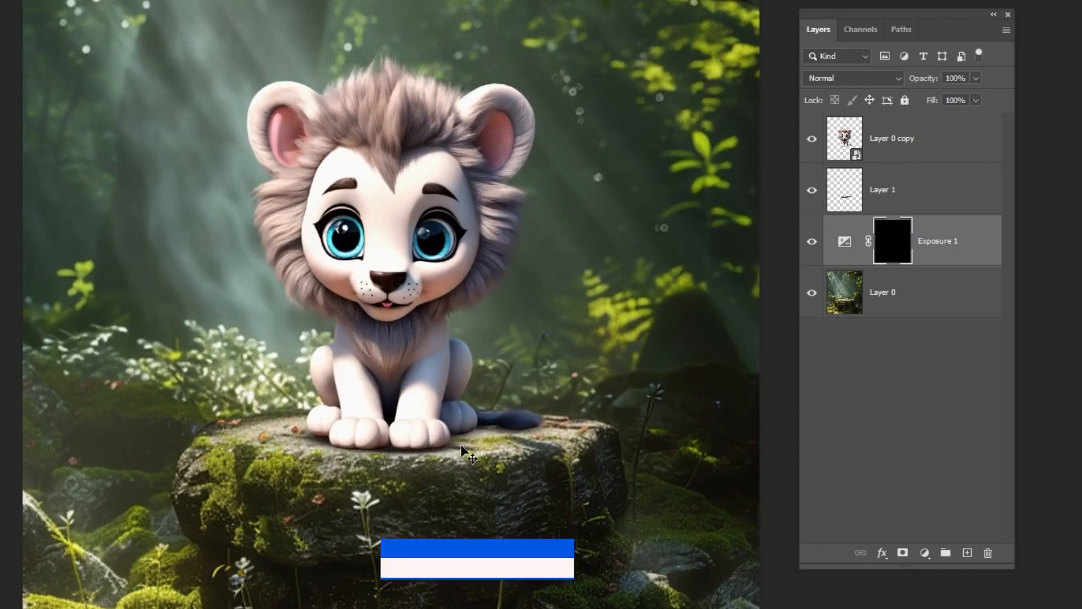
Step: Paint white into the Exposure 1 mask under the lion with a soft 600 px brush
key("b")
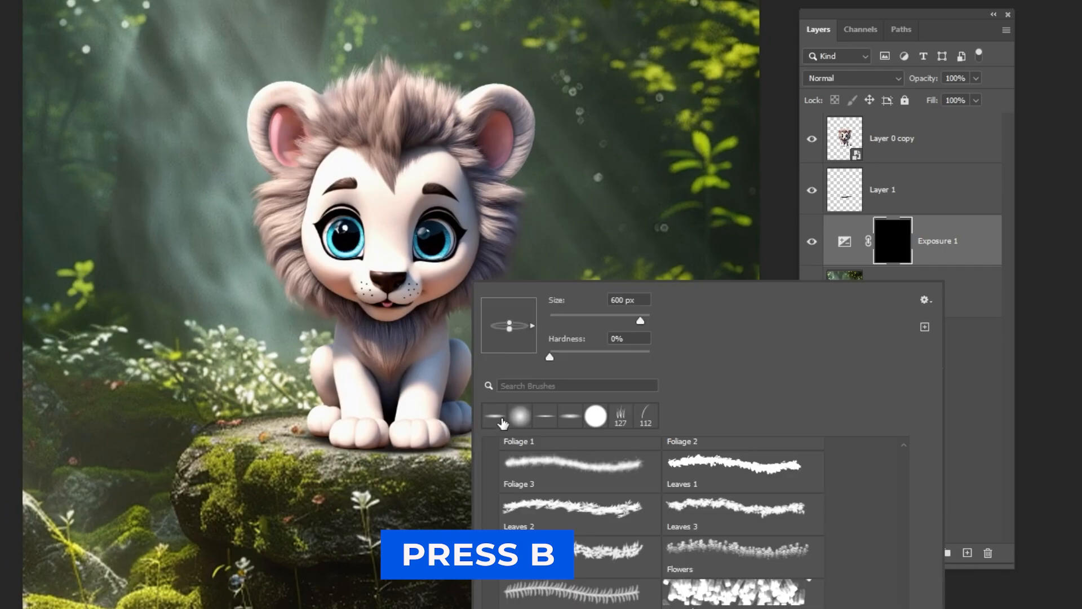
key("b")
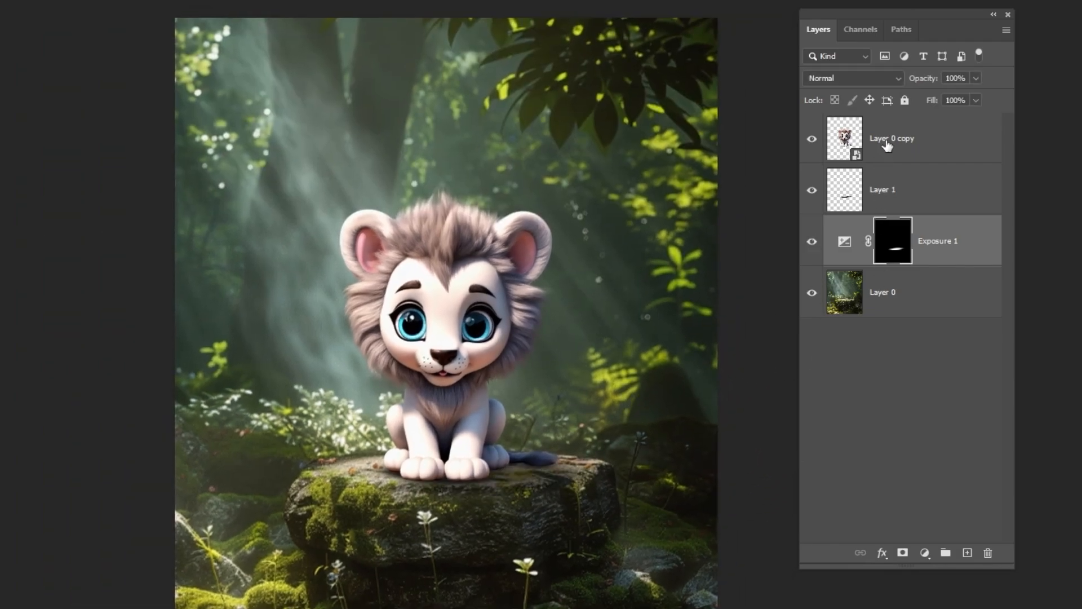
Step: Clip an Exposure adjustment to the lion with exposure −1.39 and gamma 0.82
left_click(924, 553)
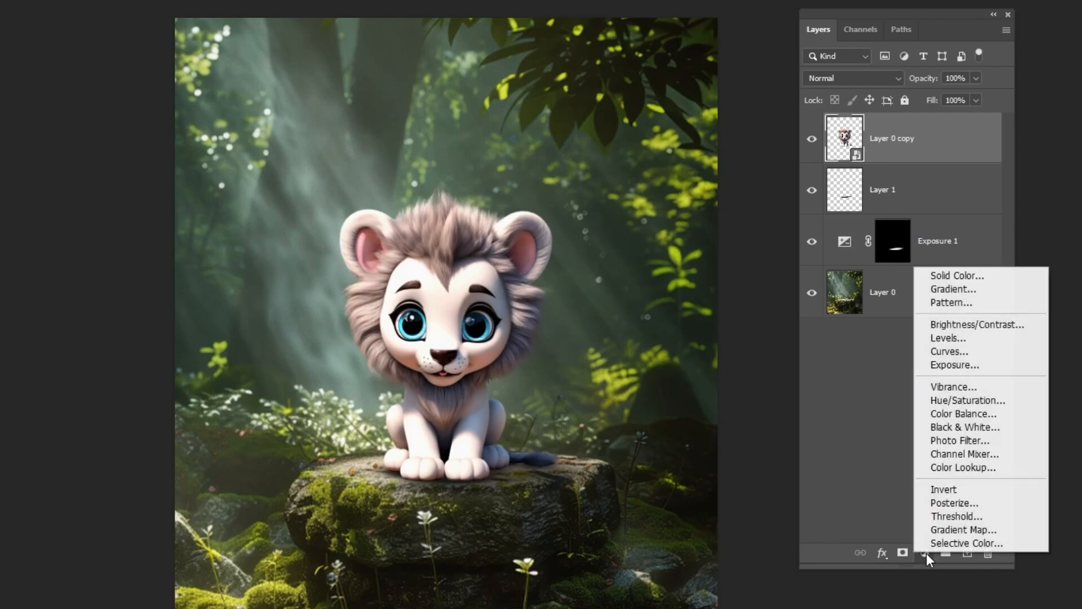
left_click(956, 365)
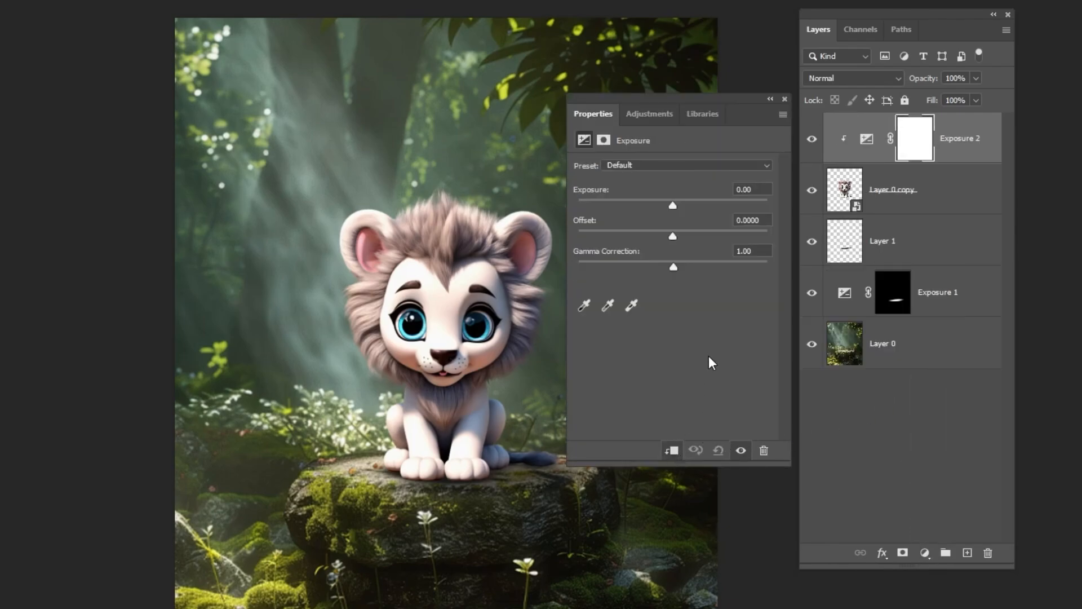
mouse_move(678, 211)
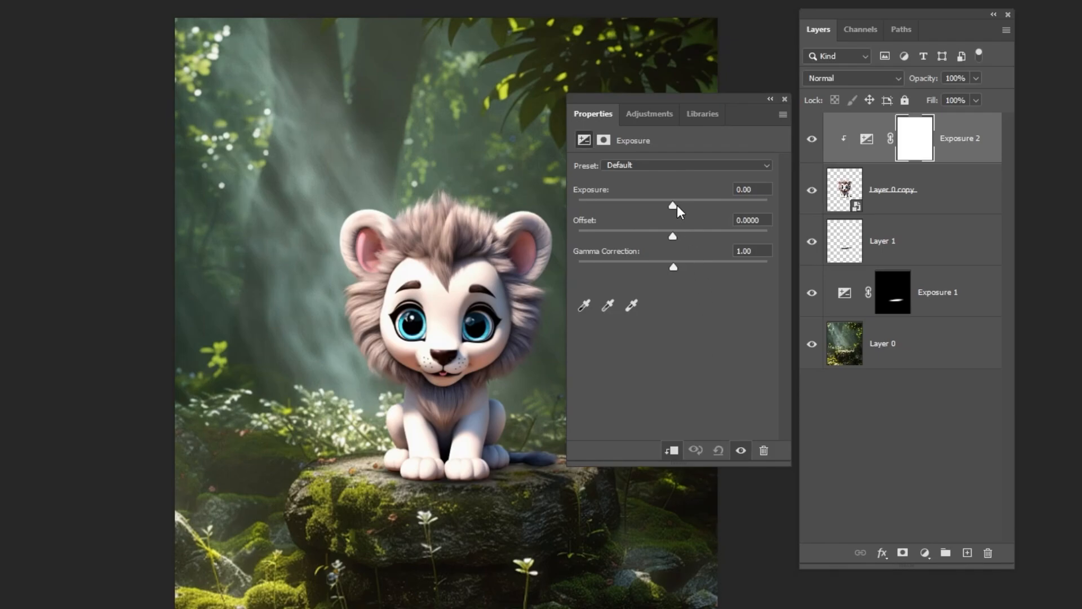
left_click_drag(673, 205, 660, 206)
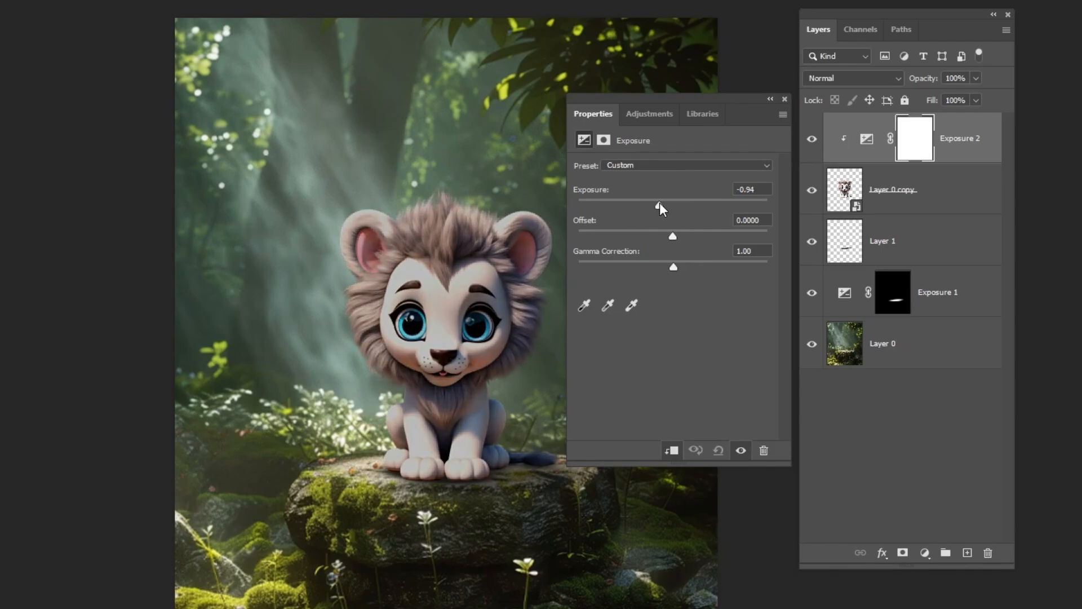
left_click_drag(661, 208, 654, 208)
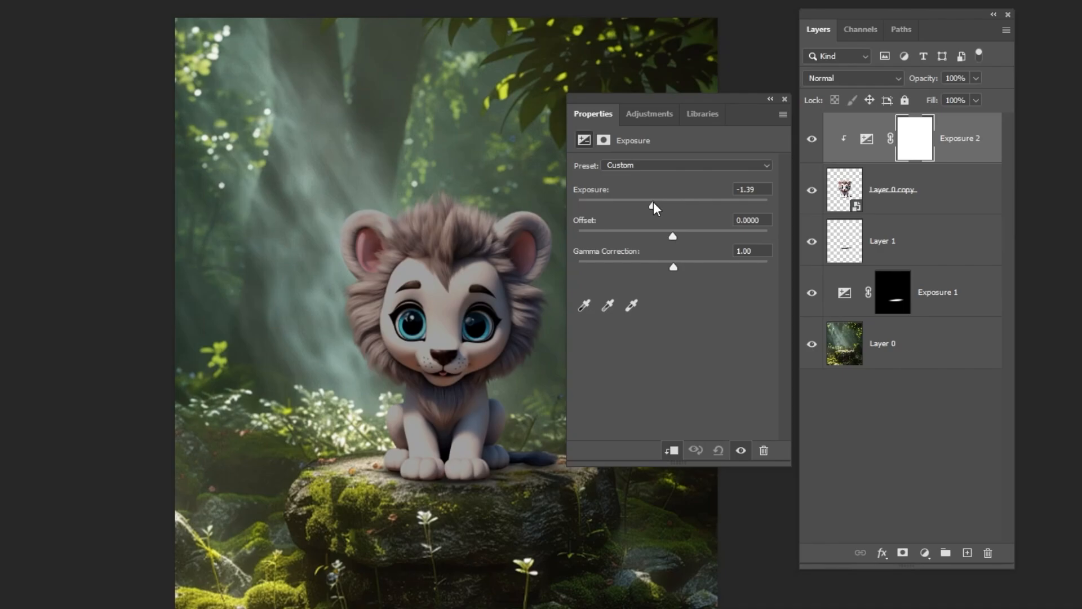
left_click_drag(673, 267, 683, 267)
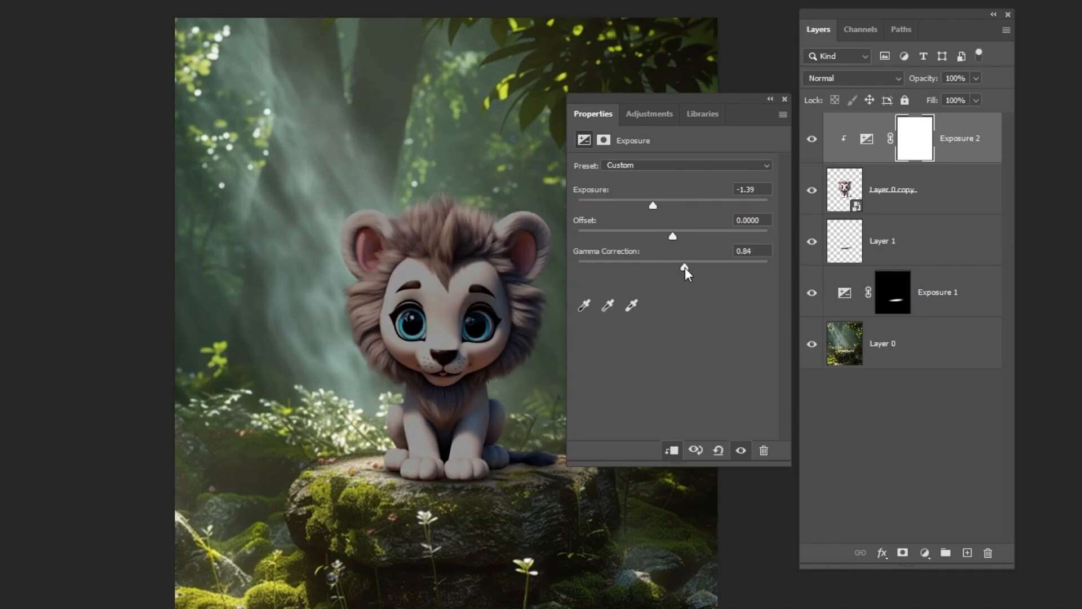
left_click_drag(683, 267, 686, 267)
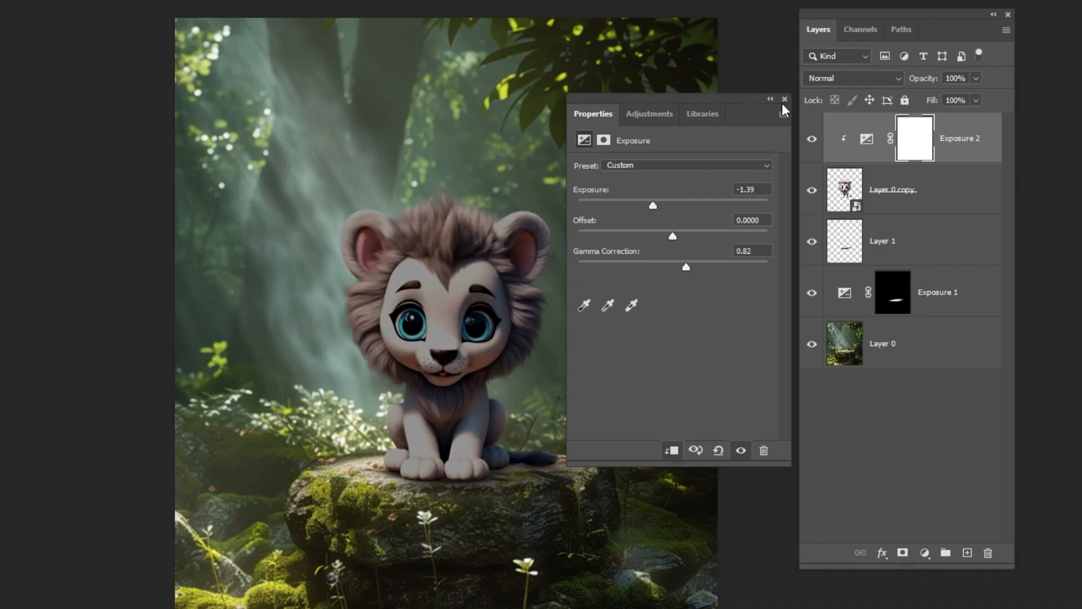
left_click(784, 98)
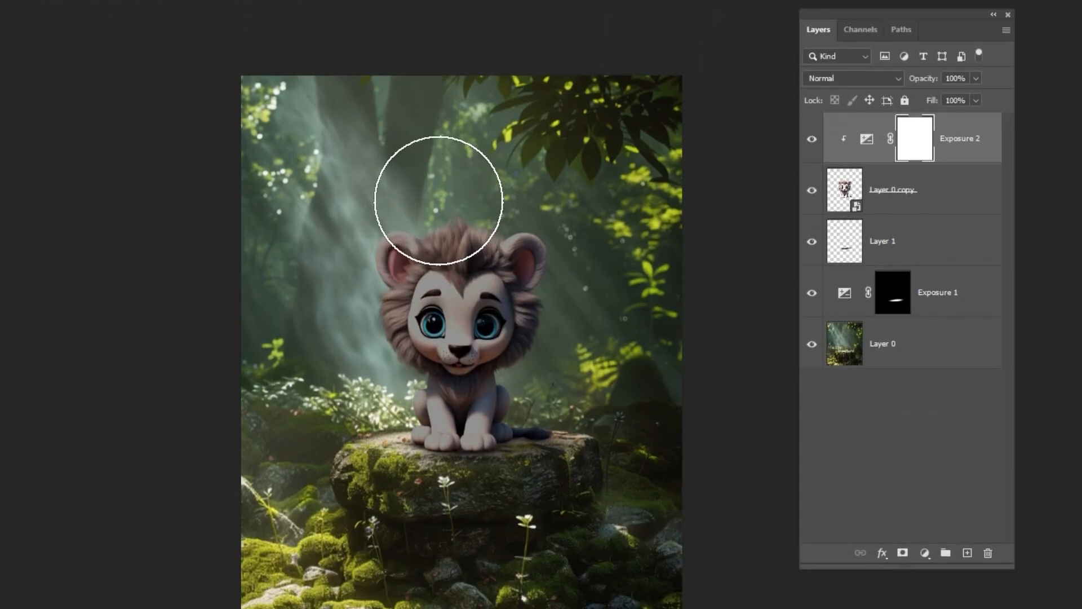
Step: Paint black into the Exposure 2 mask over the lion's sunlit left side
left_click_drag(438, 200, 368, 400)
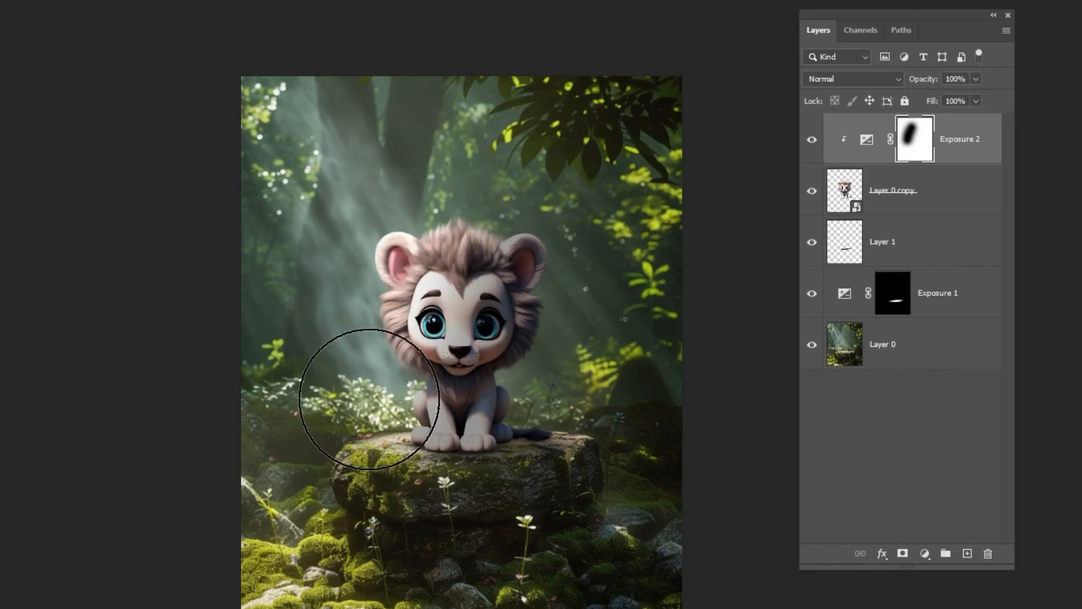
mouse_move(418, 281)
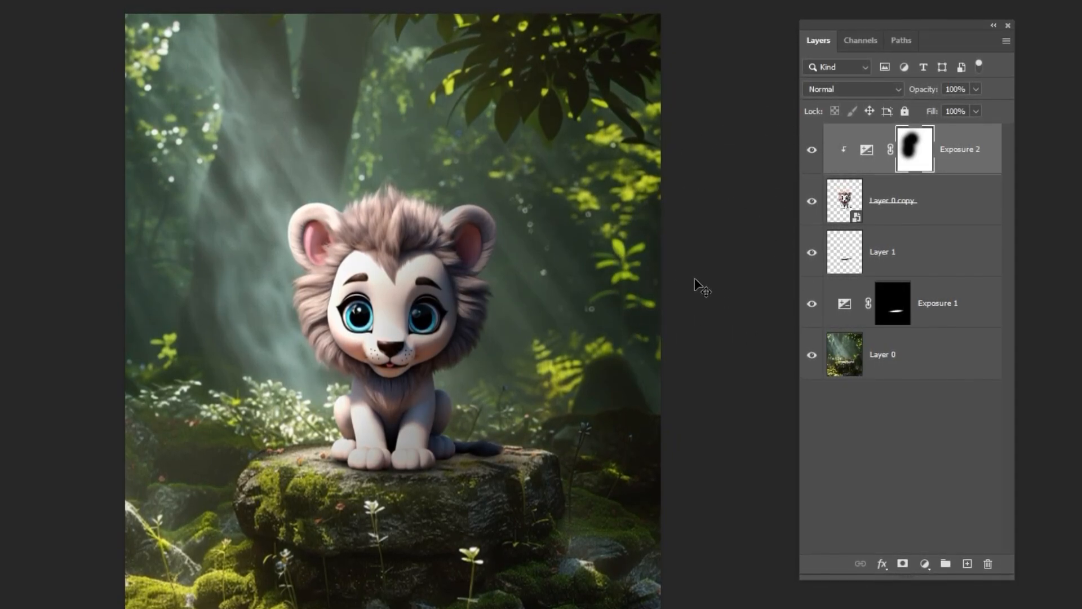
left_click(923, 564)
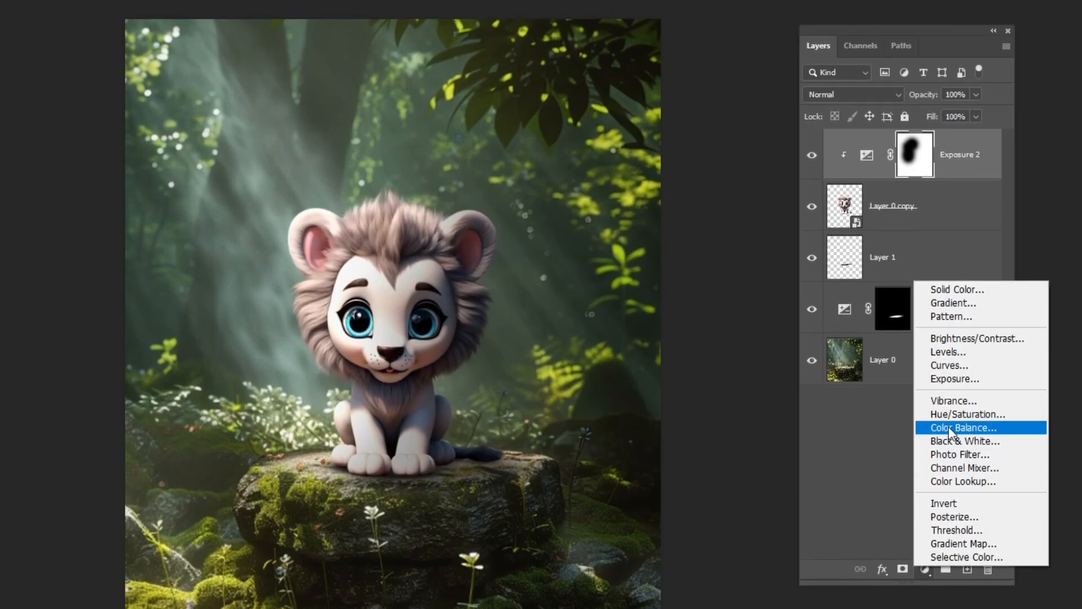
Step: Clip a Color Balance to the lion with midtones +24 toward green and adjusted highlights
left_click(954, 427)
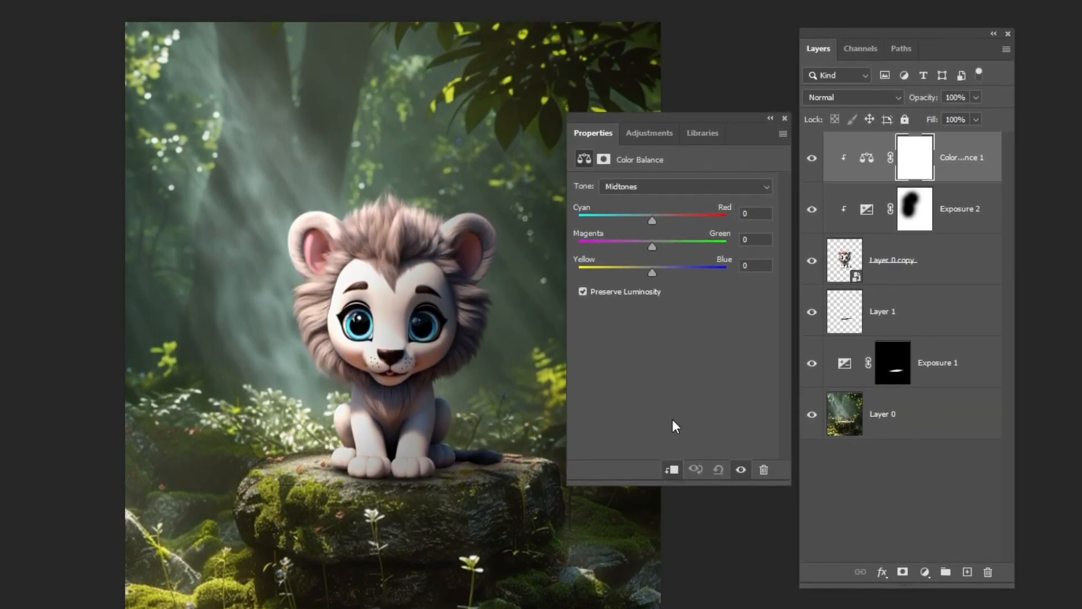
left_click_drag(651, 247, 668, 250)
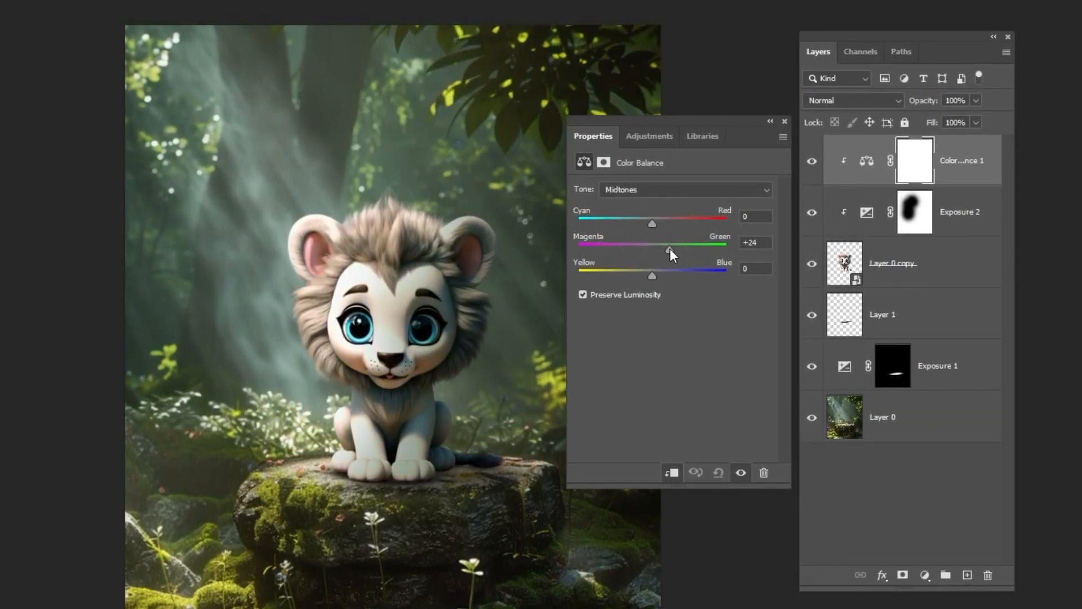
left_click_drag(668, 250, 671, 252)
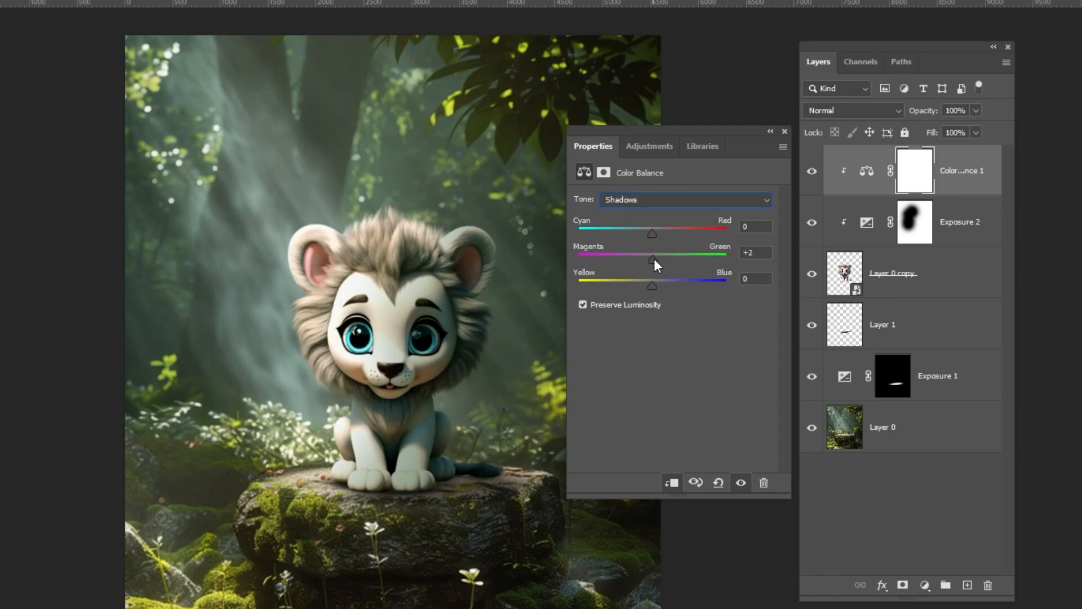
left_click(685, 200)
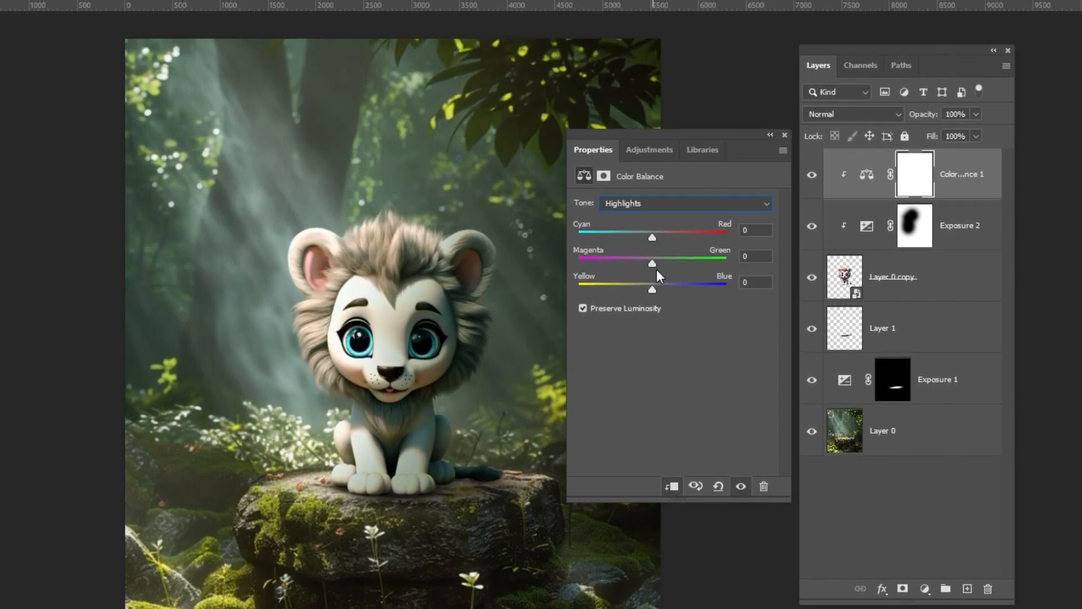
left_click_drag(652, 267, 654, 267)
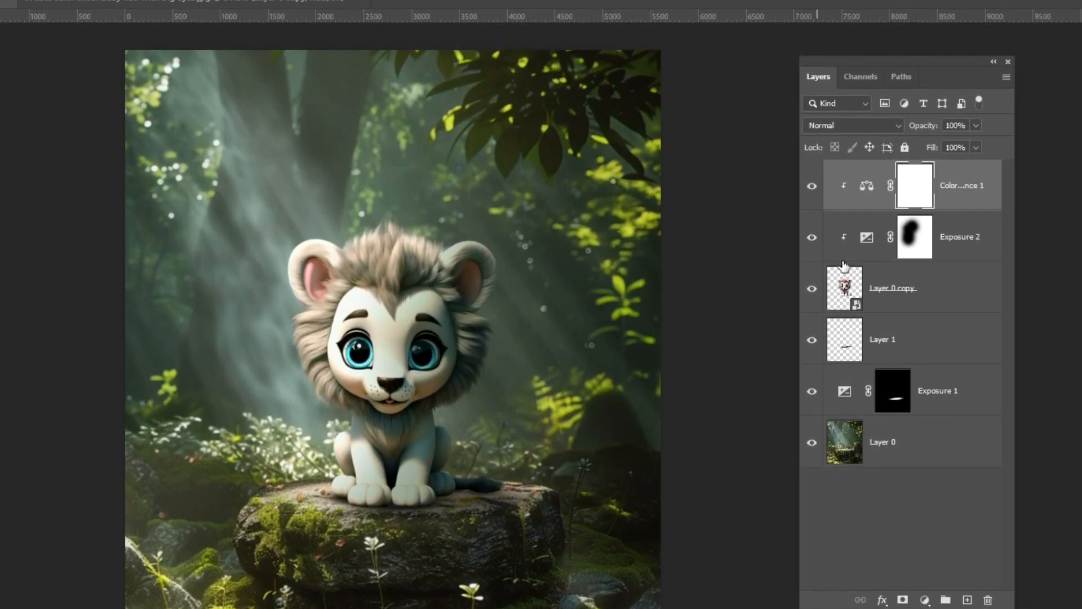
Step: Add a colorized Hue/Saturation layer (Hue 75, Saturation 12, Lightness +20) and invert its mask
left_click(928, 600)
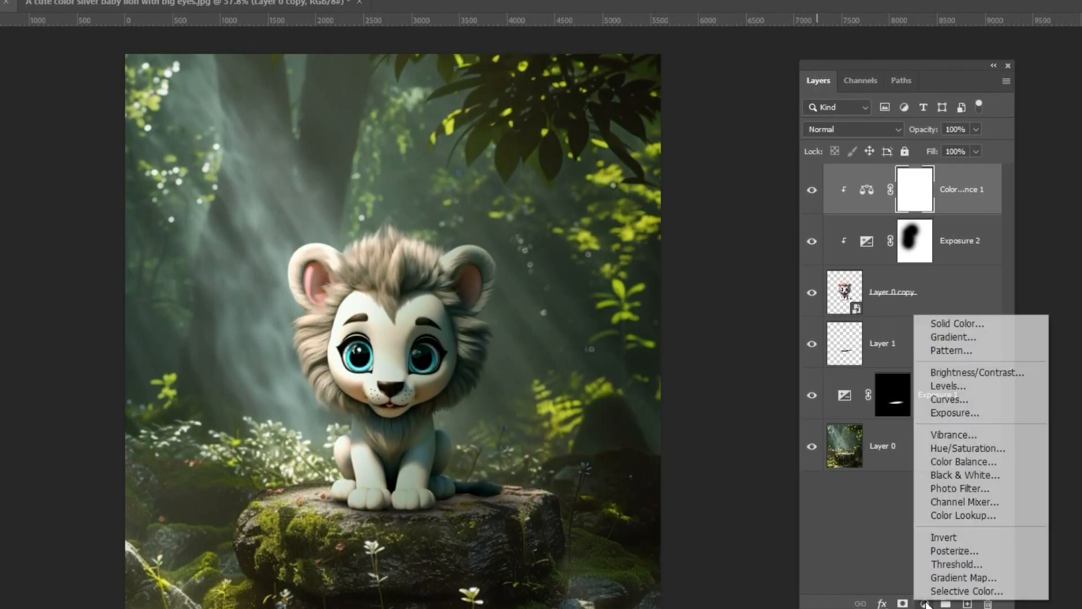
left_click(965, 461)
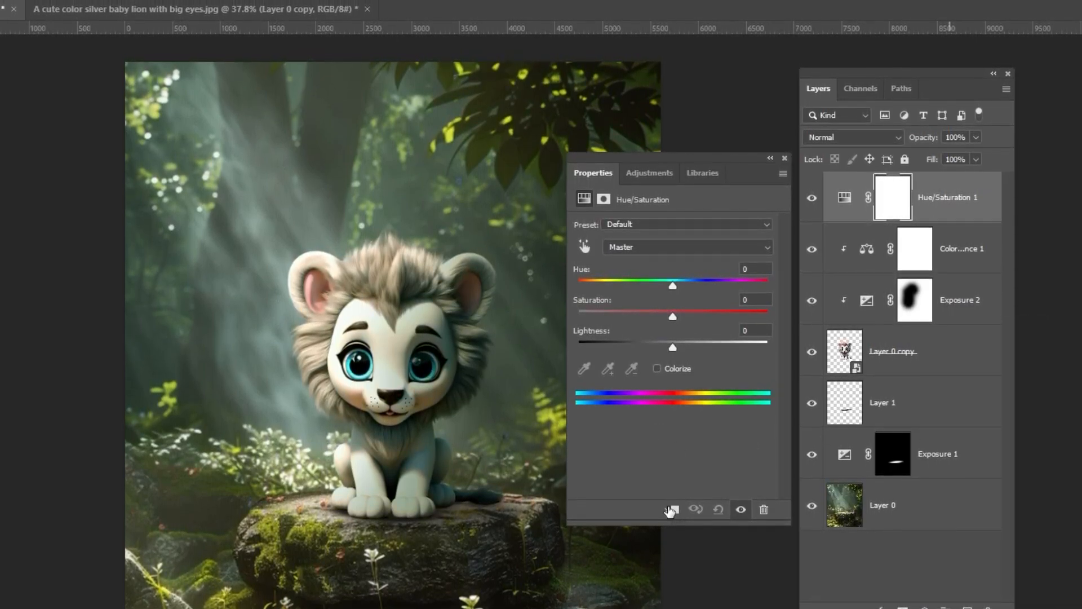
left_click(657, 372)
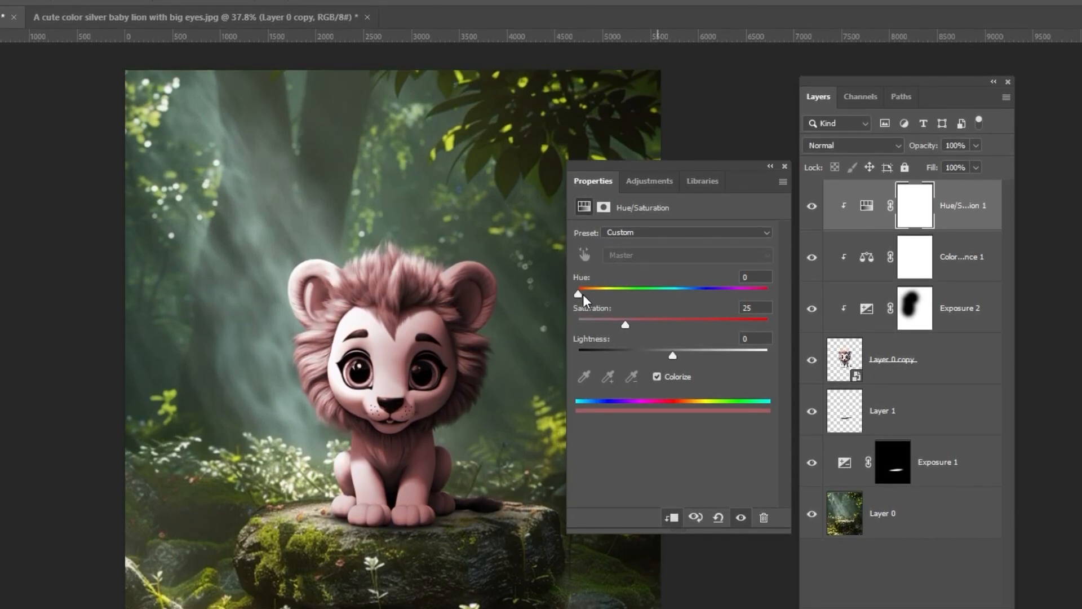
left_click_drag(578, 293, 614, 298)
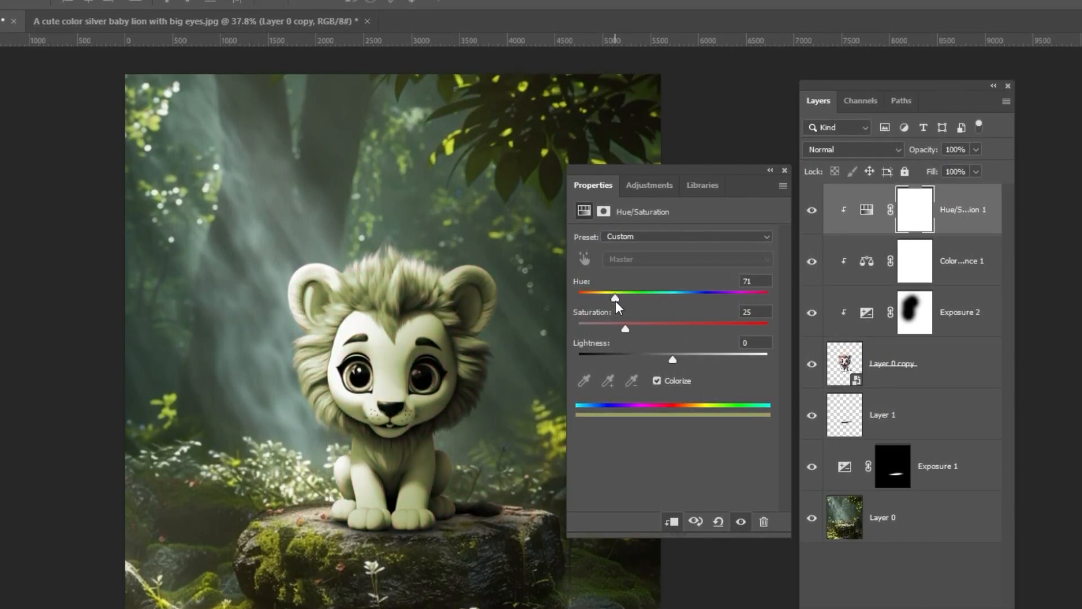
left_click_drag(615, 296, 618, 301)
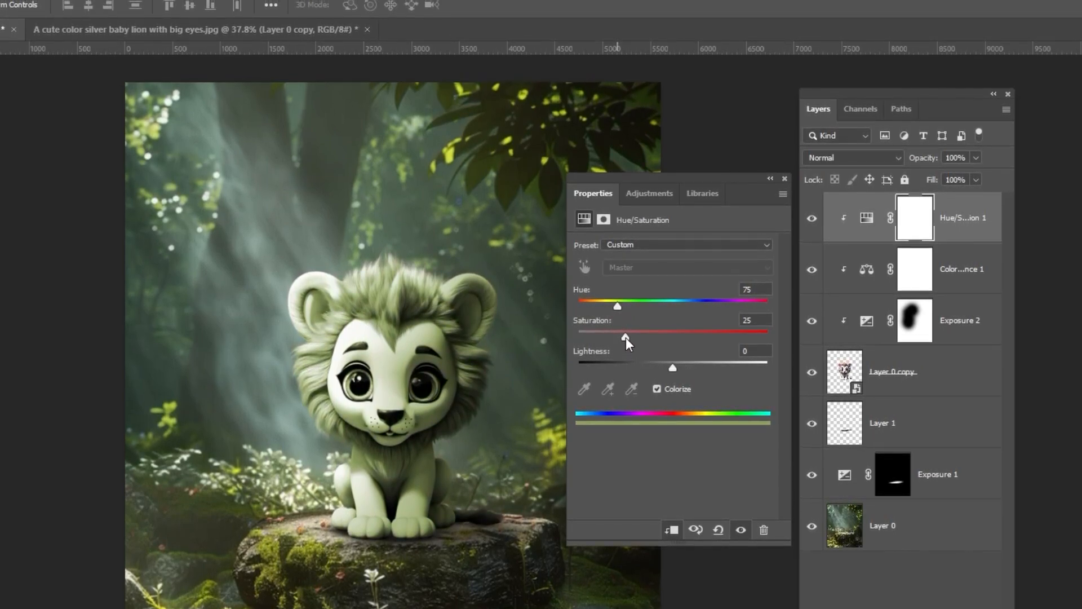
left_click_drag(625, 334, 606, 335)
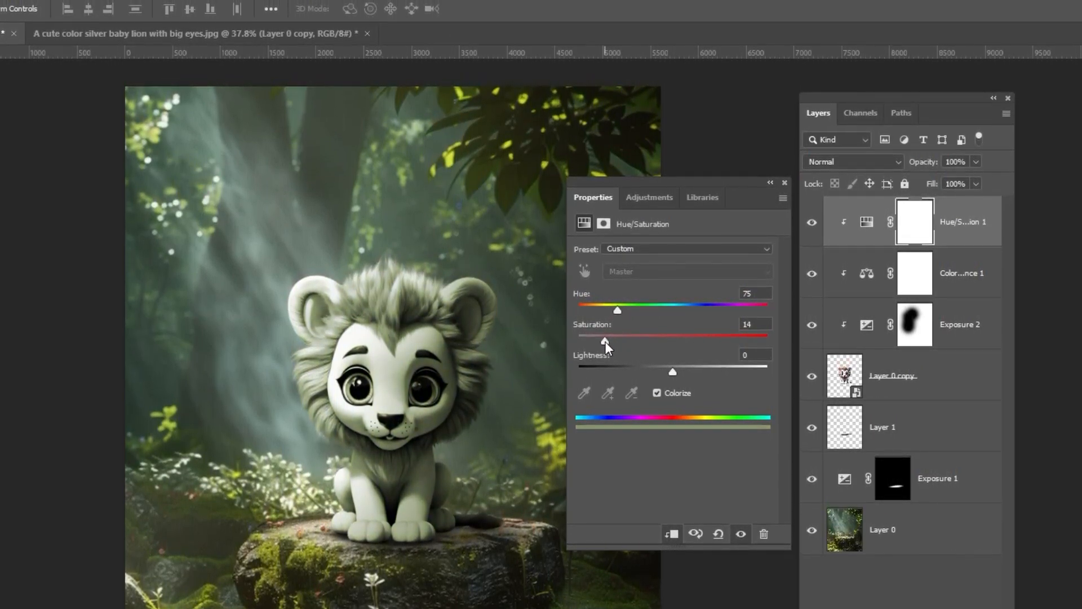
left_click_drag(607, 338, 601, 343)
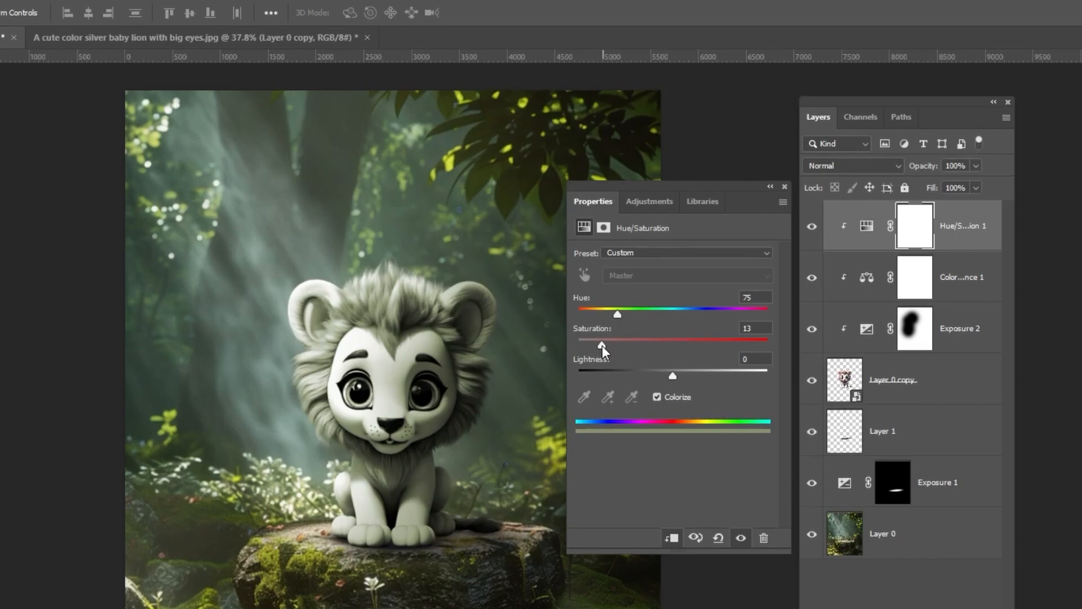
left_click_drag(671, 375, 676, 378)
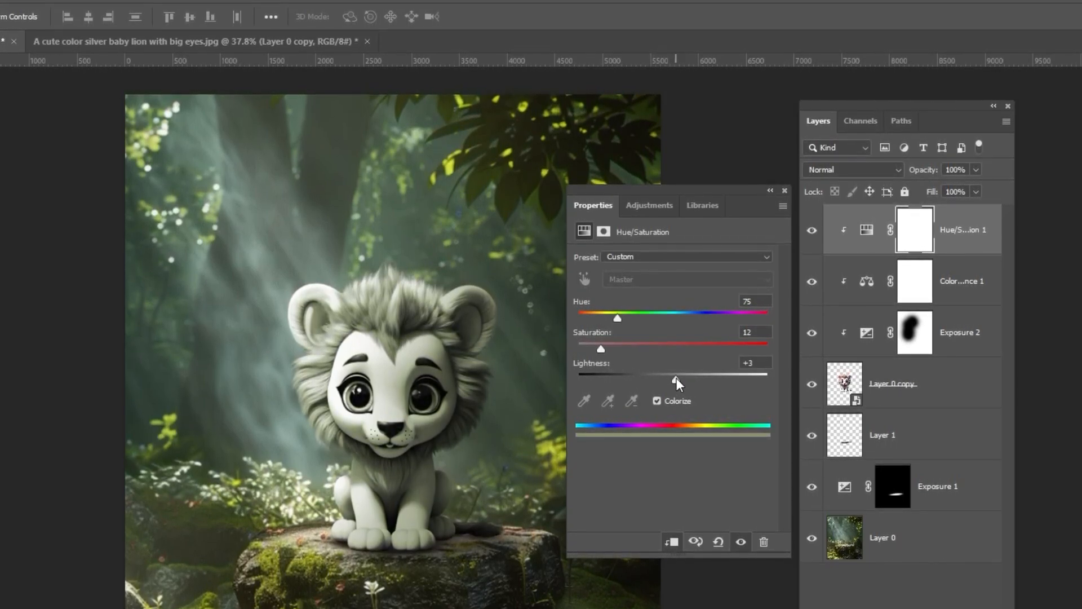
left_click_drag(676, 377, 693, 377)
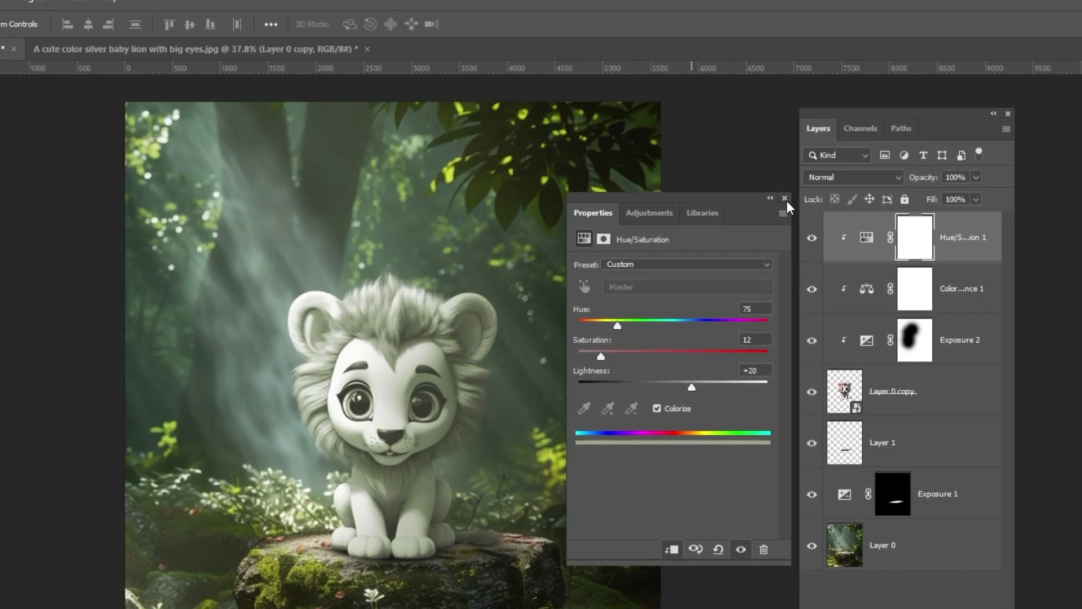
key("ctrl+i")
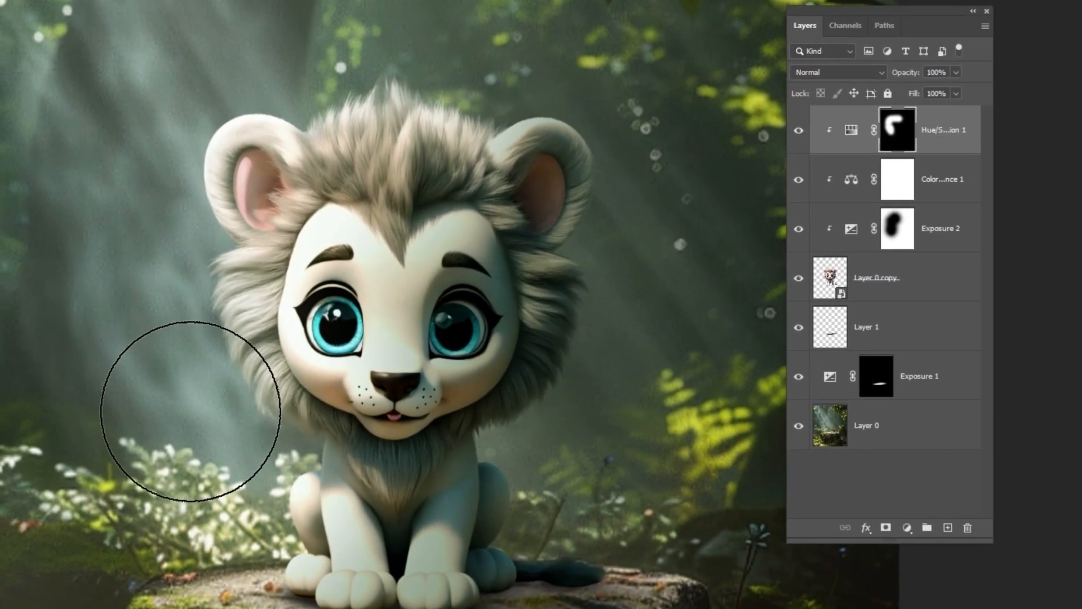
mouse_move(502, 464)
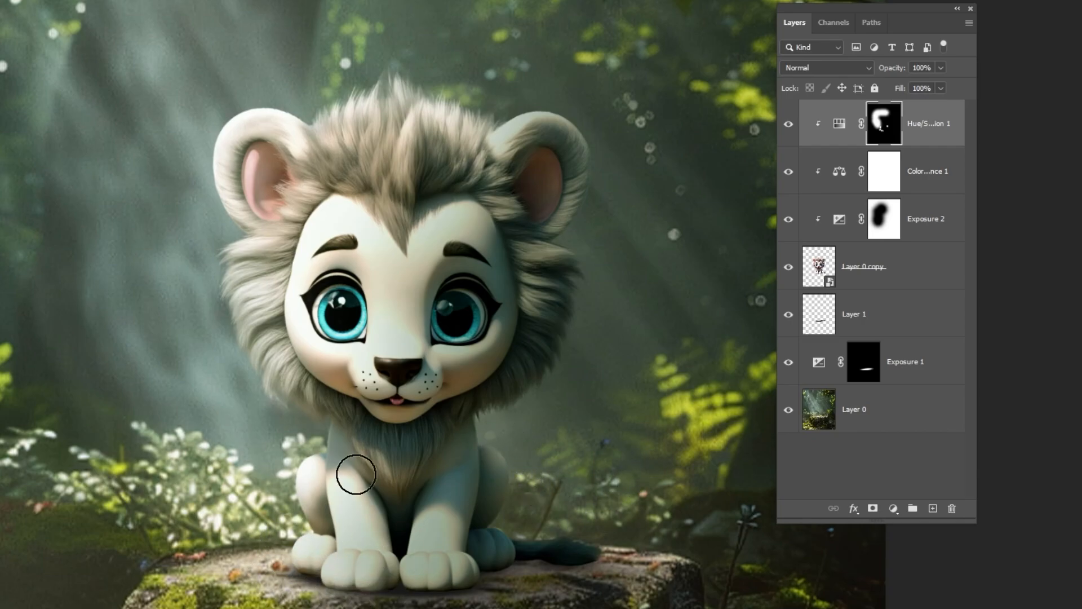
mouse_move(363, 254)
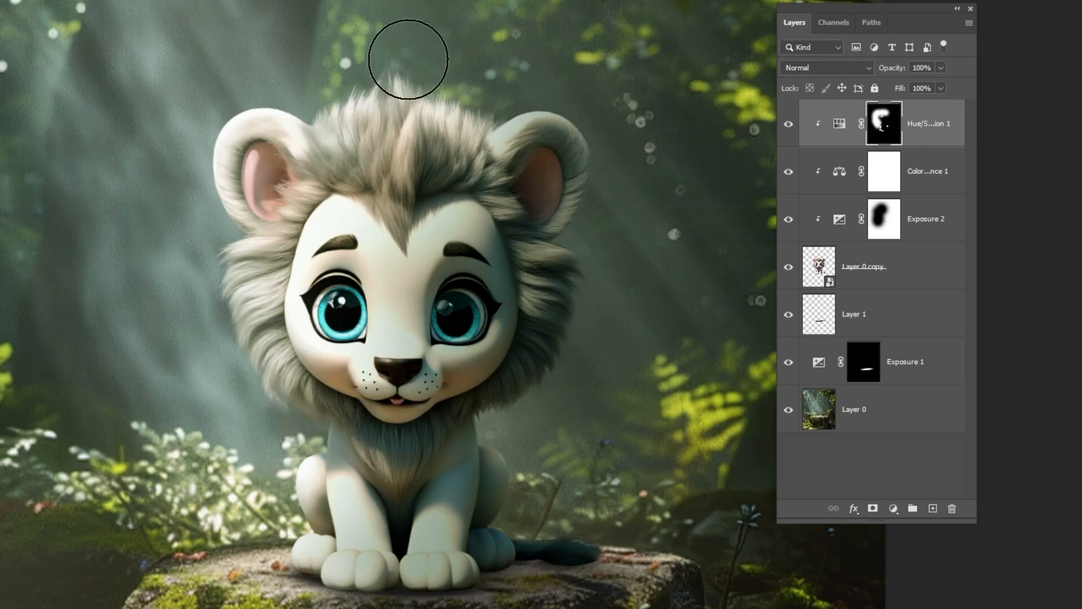
mouse_move(560, 71)
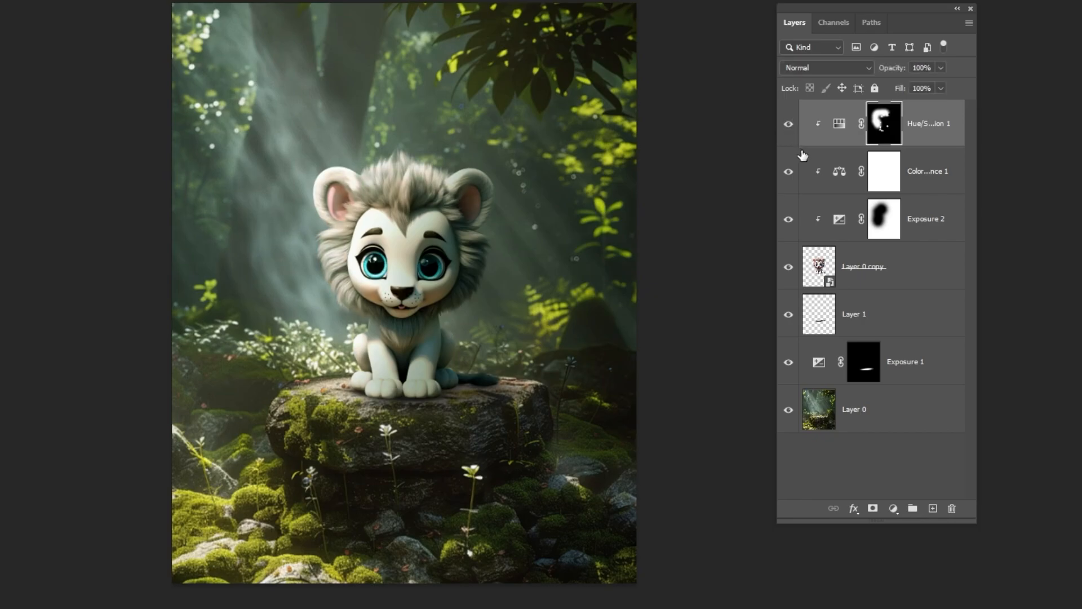
Step: Add a grey 9a9a9a Solid Color fill layer in Overlay mode with an inverted mask
left_click(894, 508)
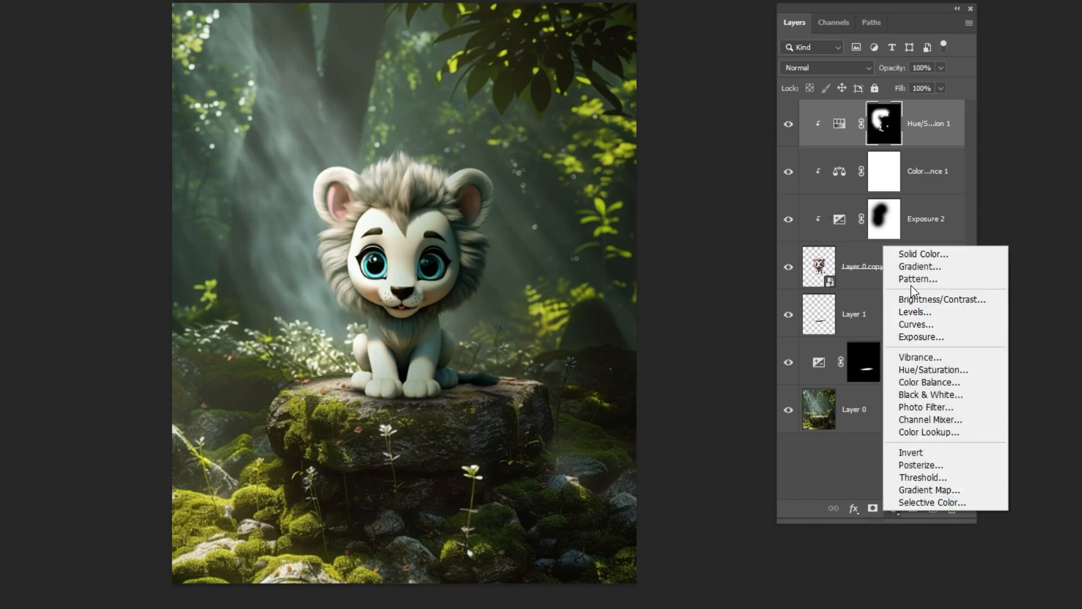
left_click(924, 253)
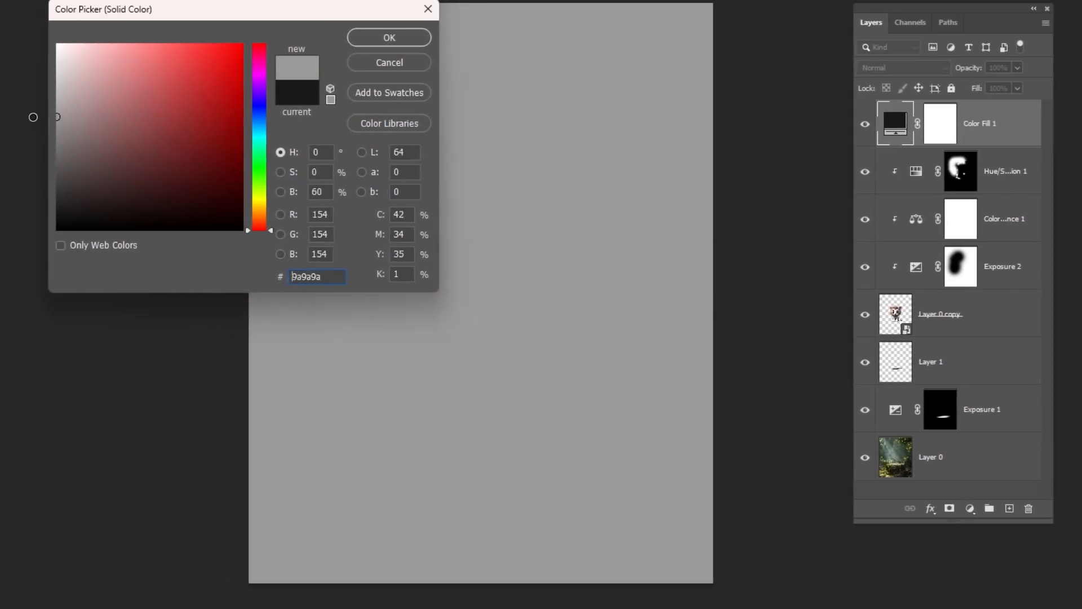
left_click(389, 37)
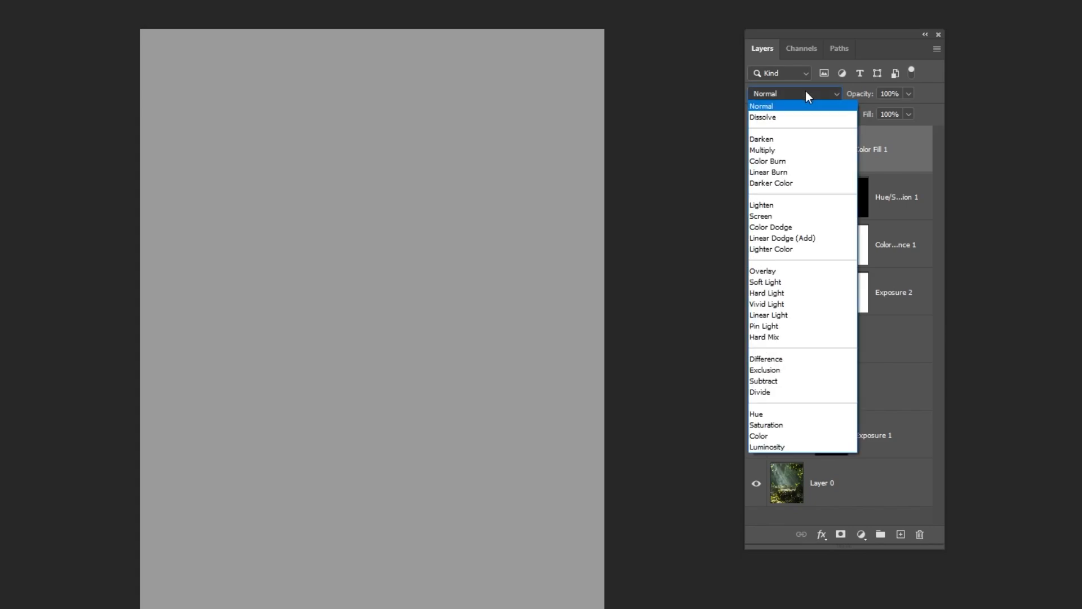
left_click(763, 271)
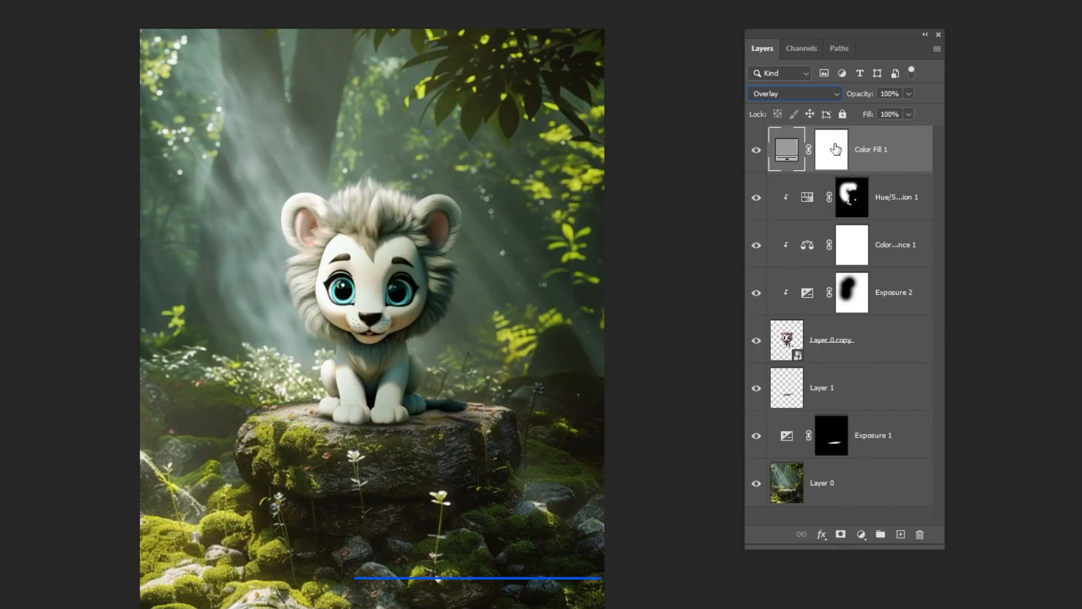
key("Ctrl+I")
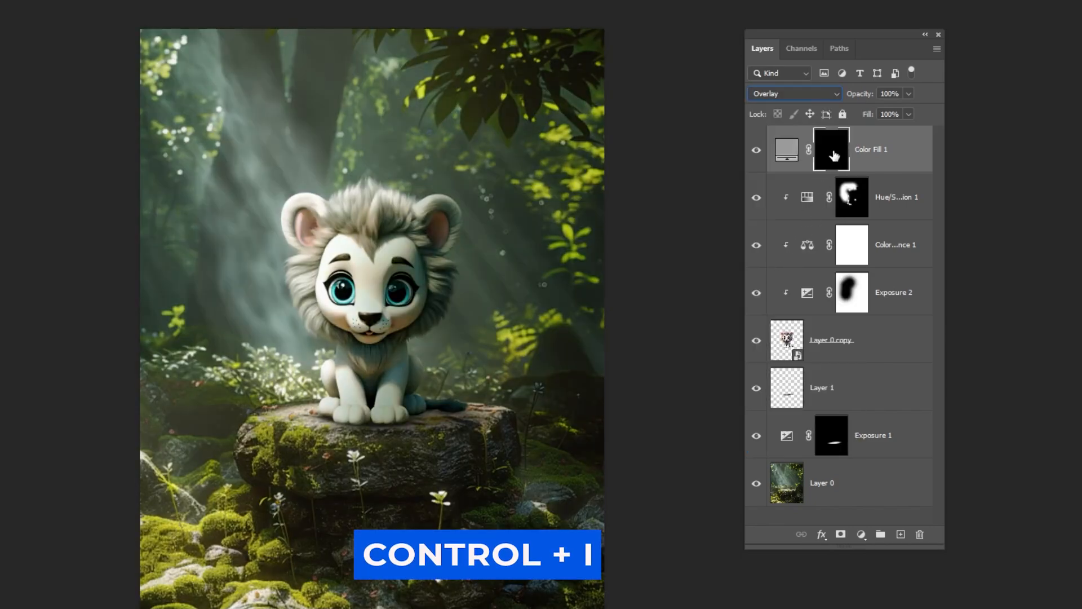
key("ctrl+i")
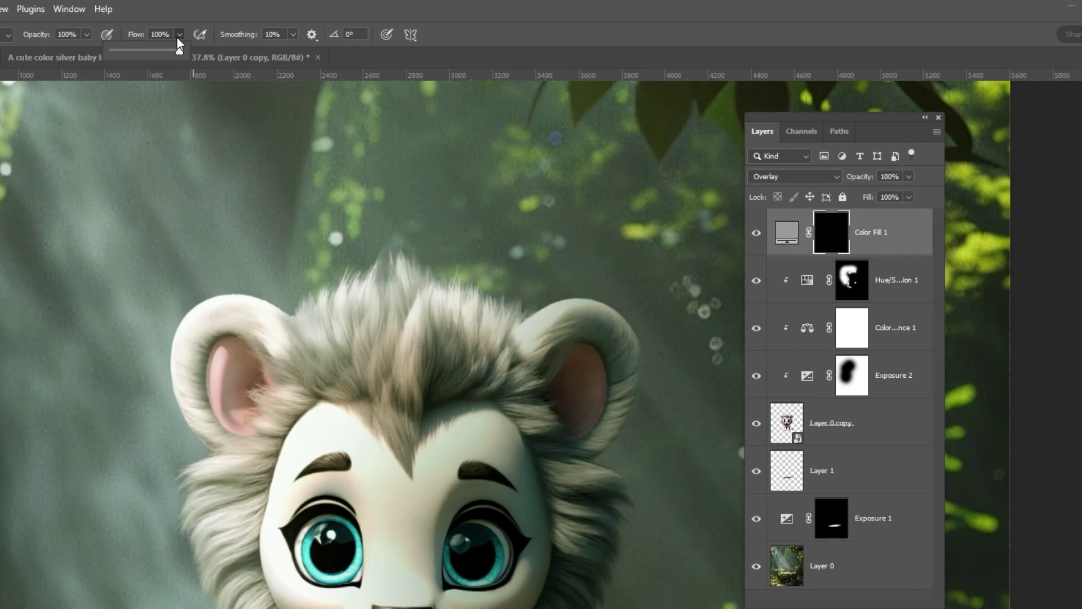
Step: Lower the brush flow, paint a highlight stroke along the mane top, and toggle the fill layer to compare
left_click_drag(178, 49, 132, 51)
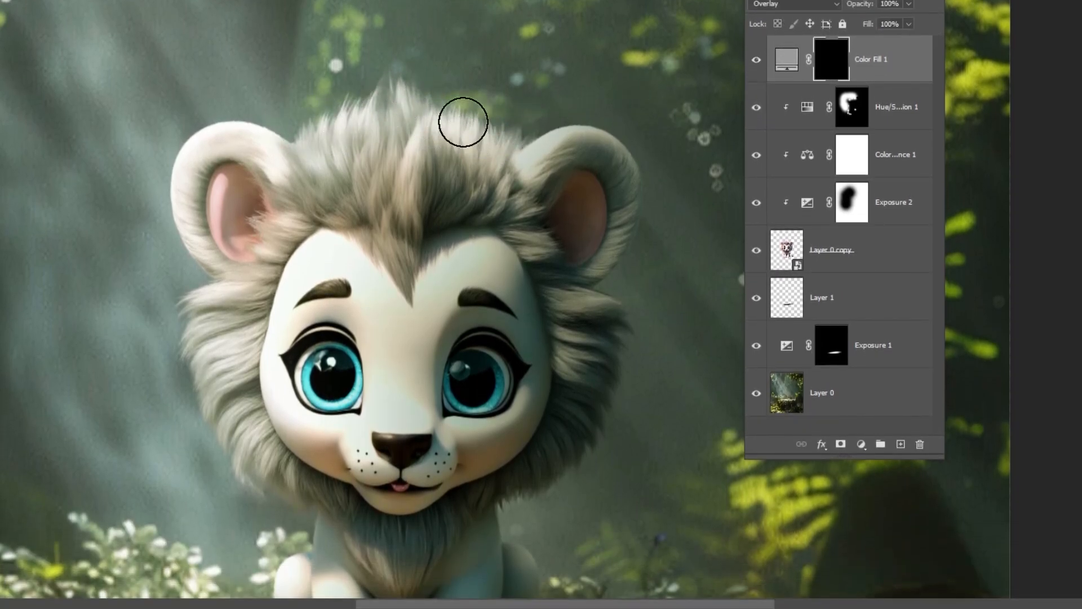
left_click_drag(463, 122, 297, 135)
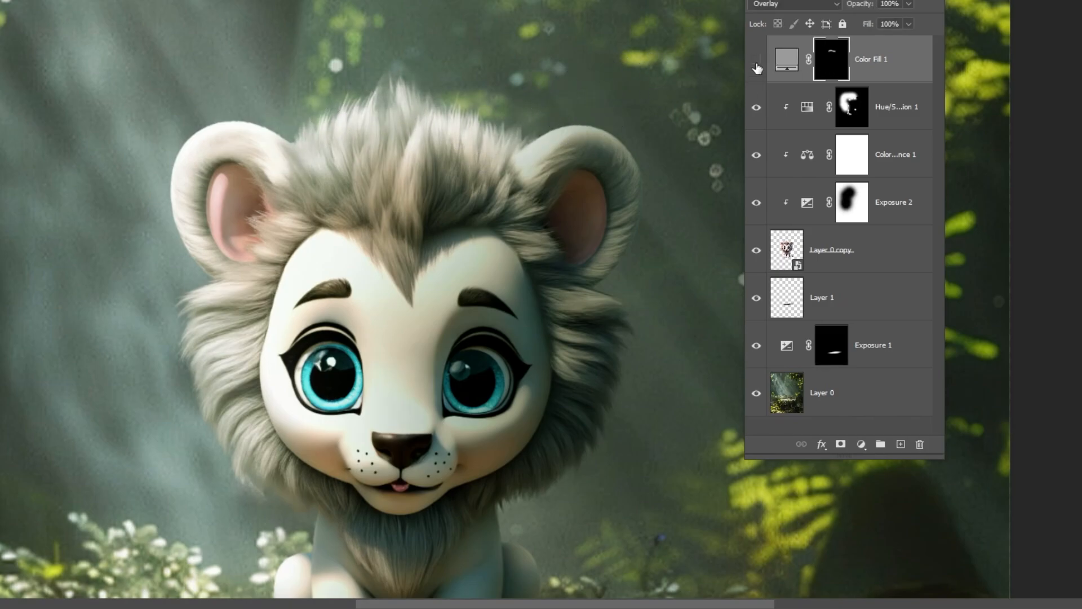
left_click(756, 59)
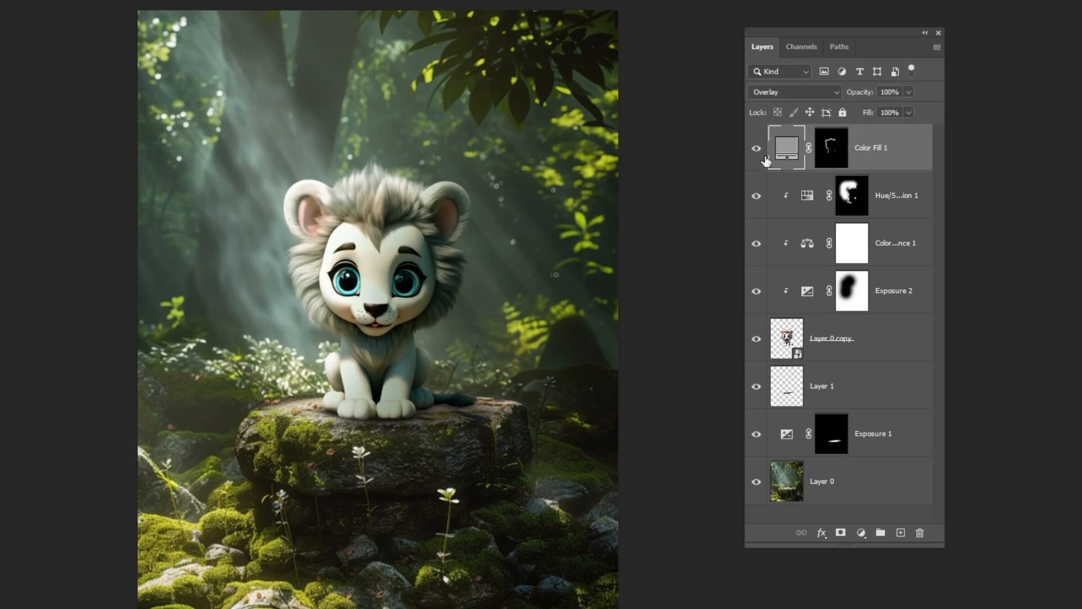
Step: Create a new layer and fill it with 50% Gray
left_click(900, 533)
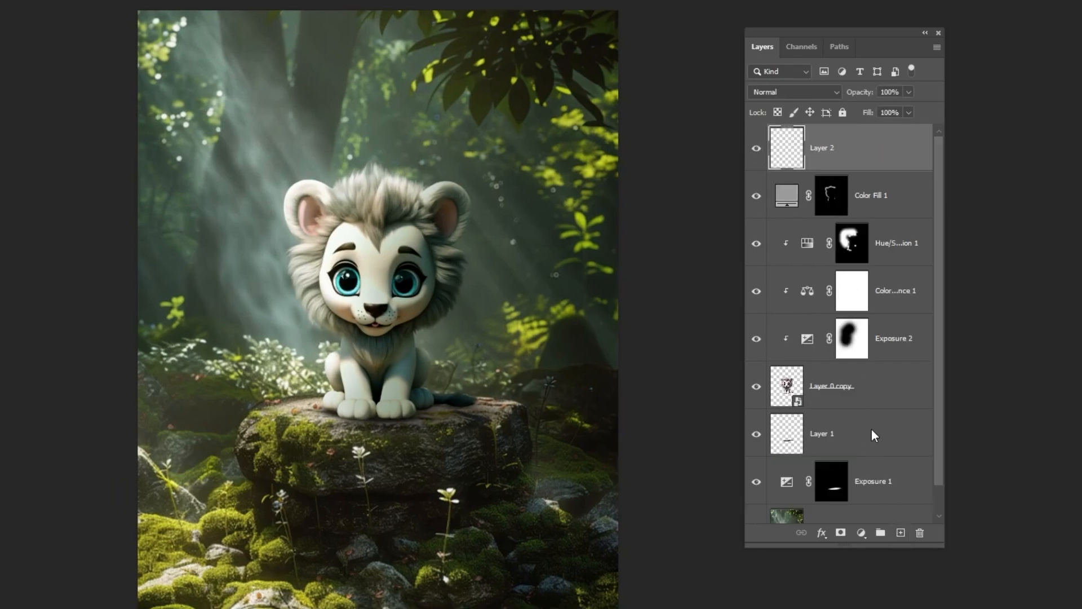
left_click(55, 9)
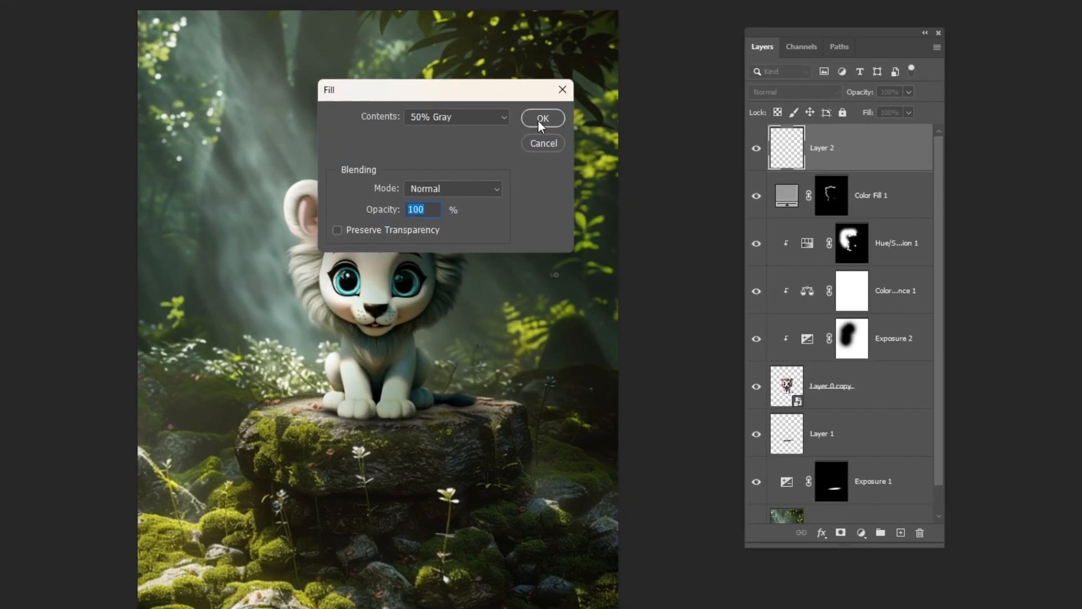
left_click(543, 118)
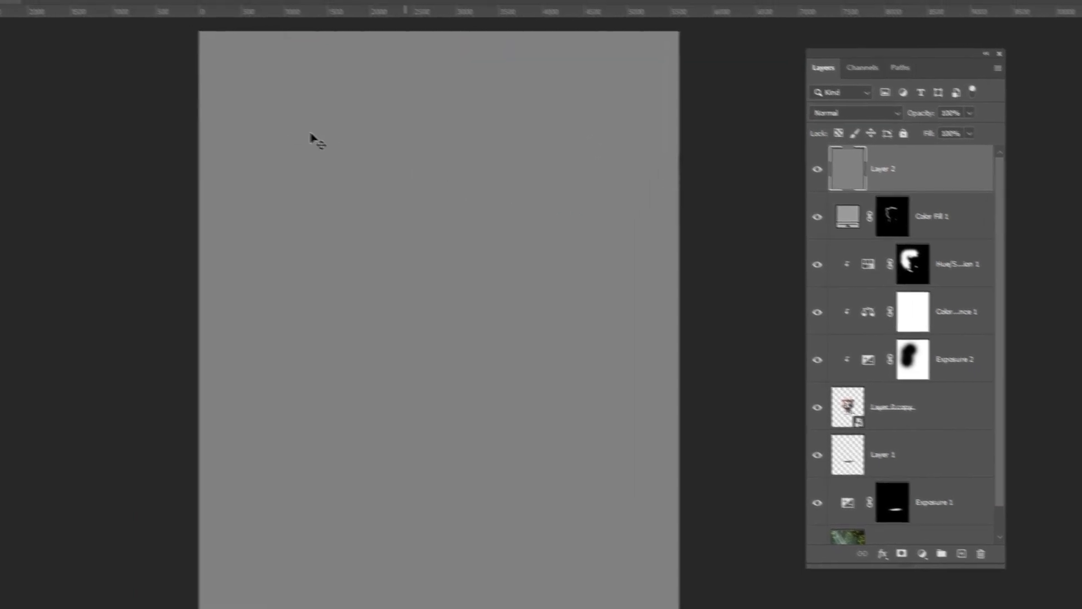
Step: Apply Add Noise at 33.03%, Uniform, Monochromatic to the grey layer
left_click(201, 10)
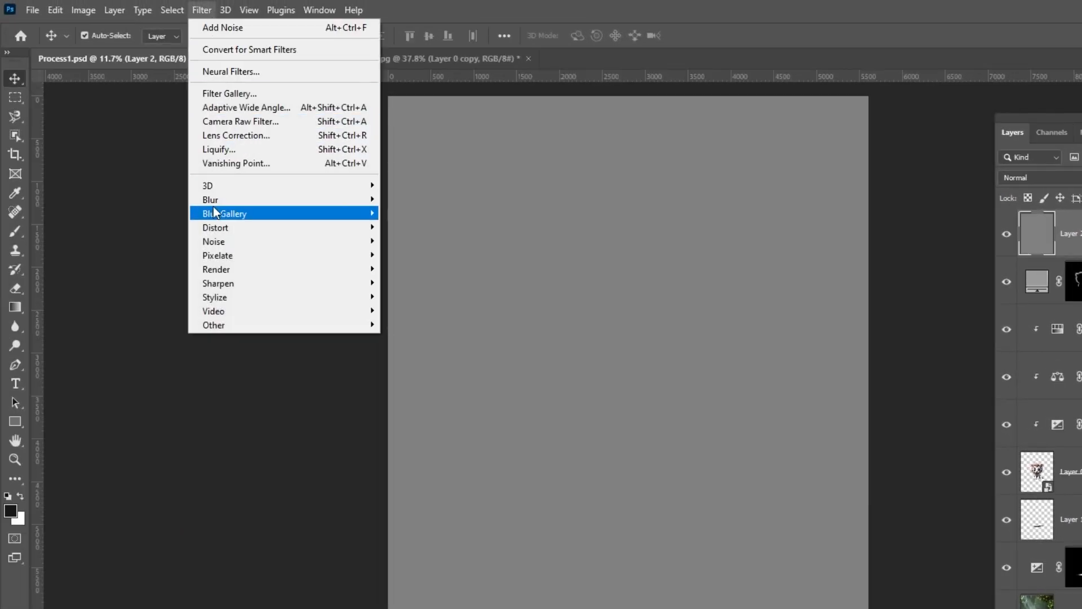
left_click(222, 27)
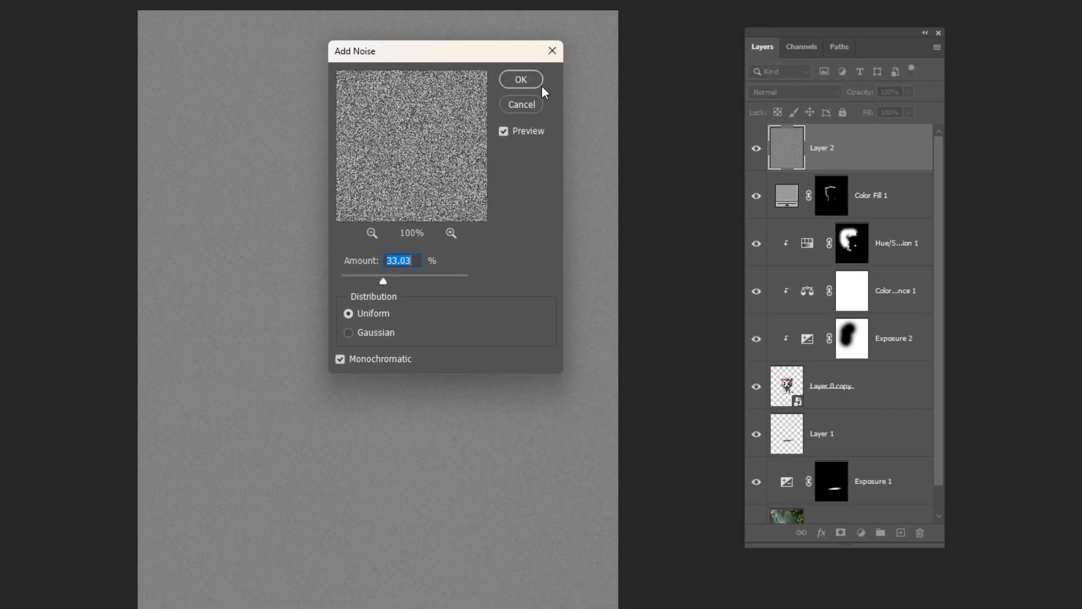
left_click(521, 79)
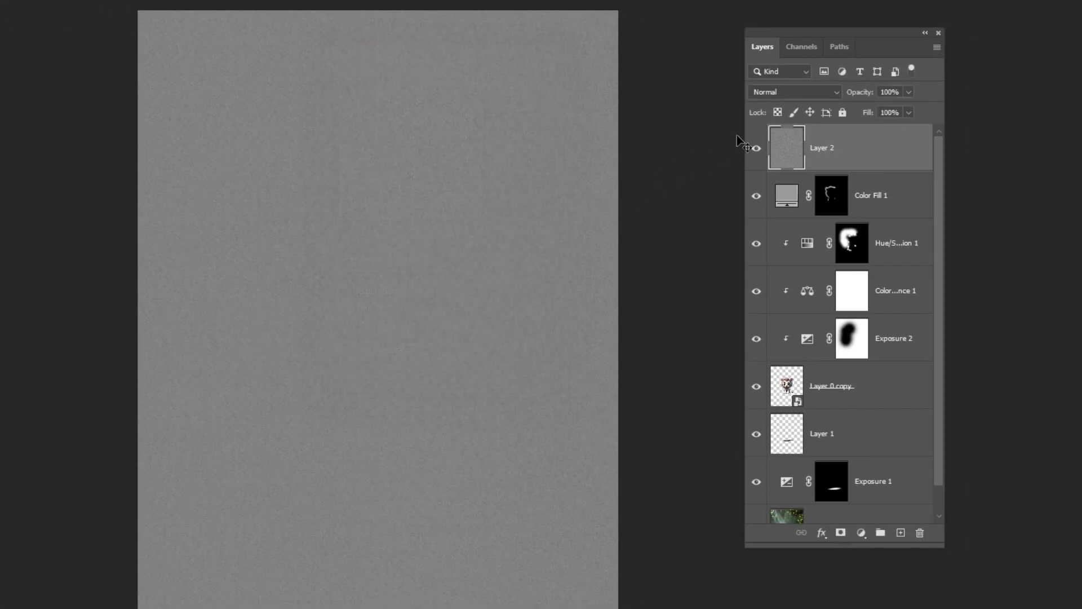
Step: Set the noise layer to Overlay blend mode at 26% opacity
left_click(793, 92)
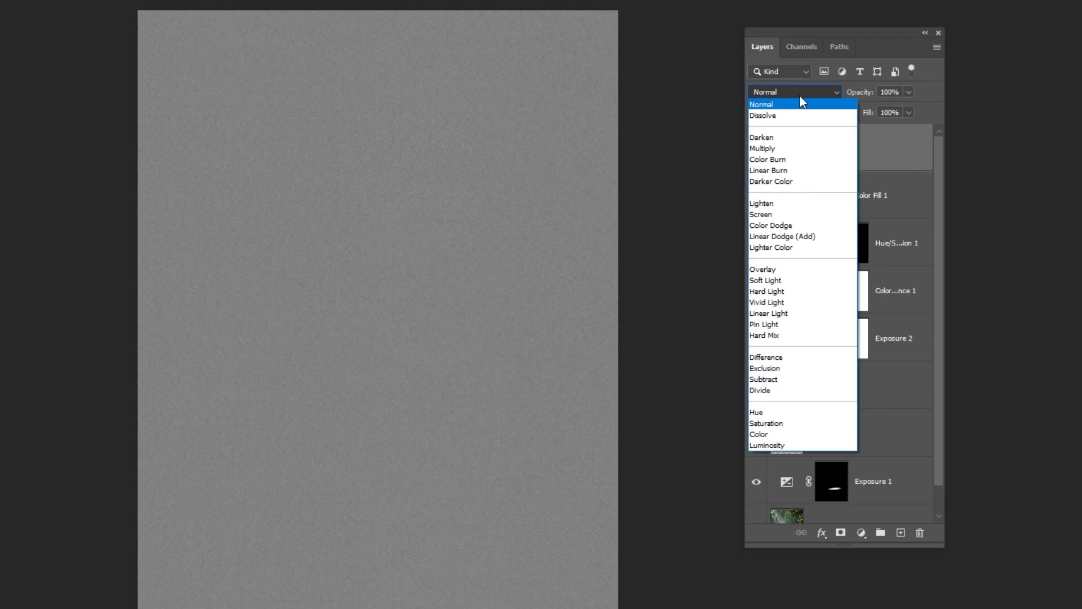
left_click(763, 269)
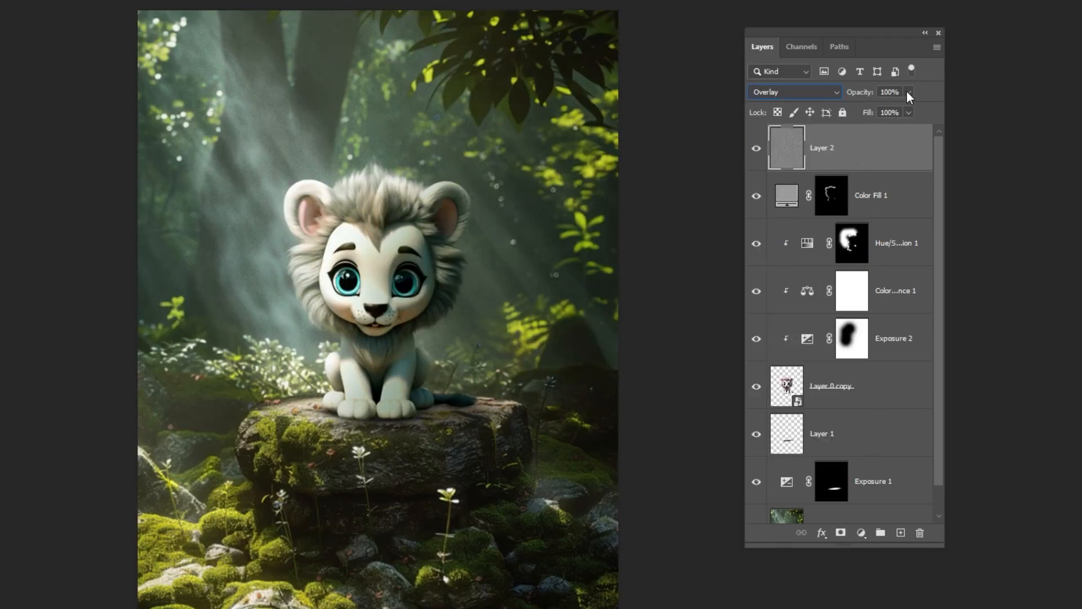
left_click_drag(909, 108, 850, 108)
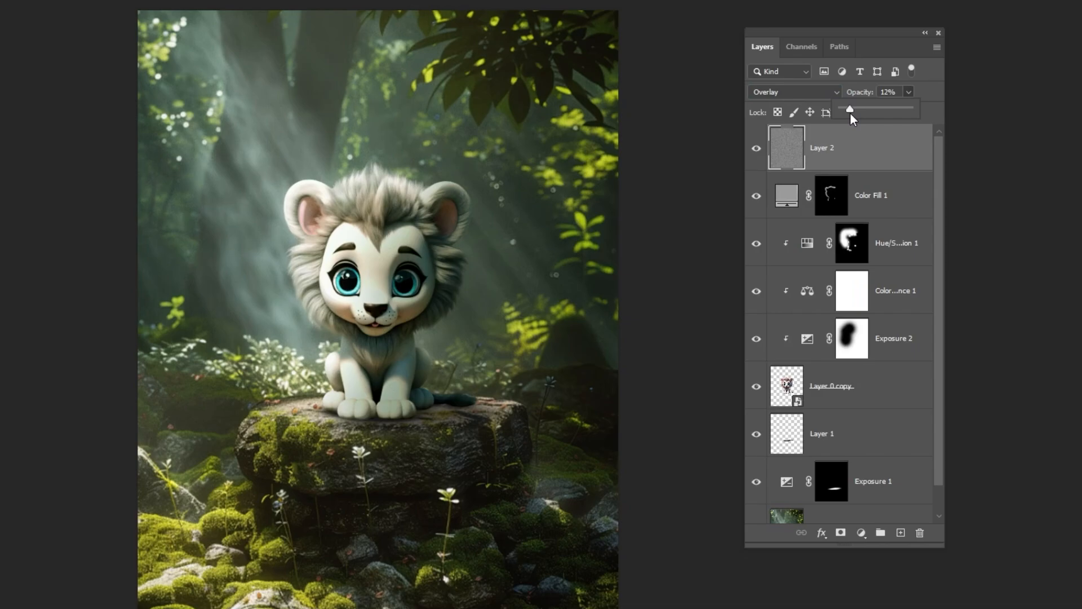
left_click_drag(851, 109, 859, 109)
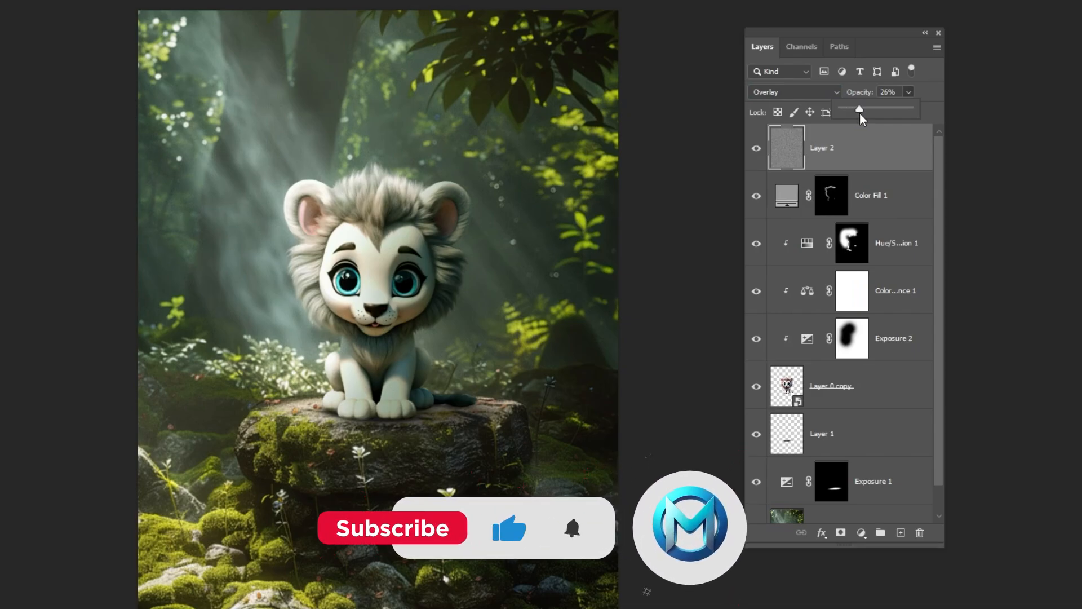